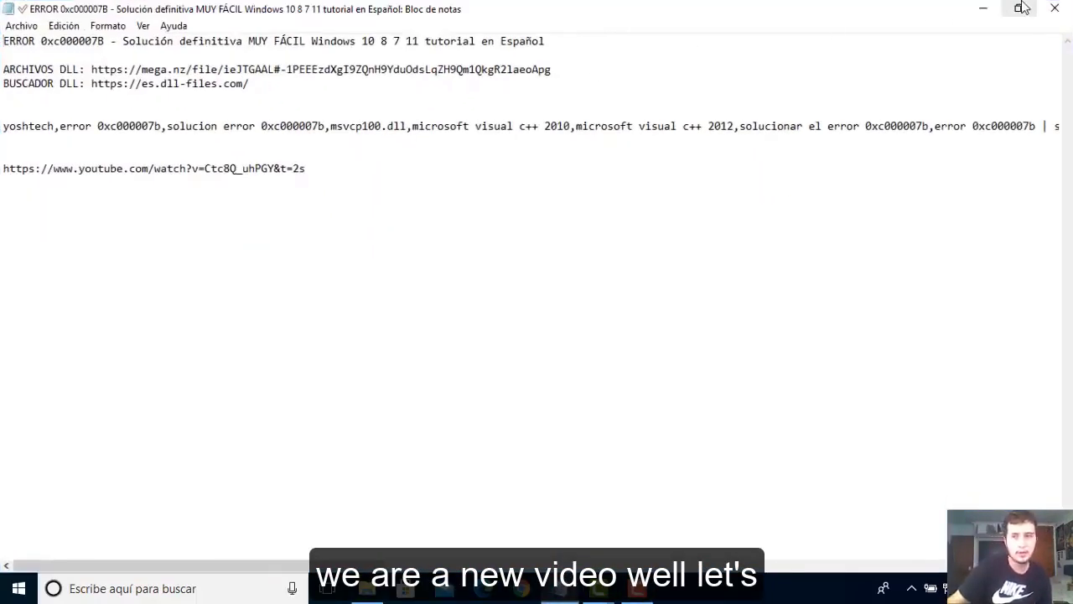
- Restore the Notepad window down and select the YouTube and MEGA link lines
click(1021, 8)
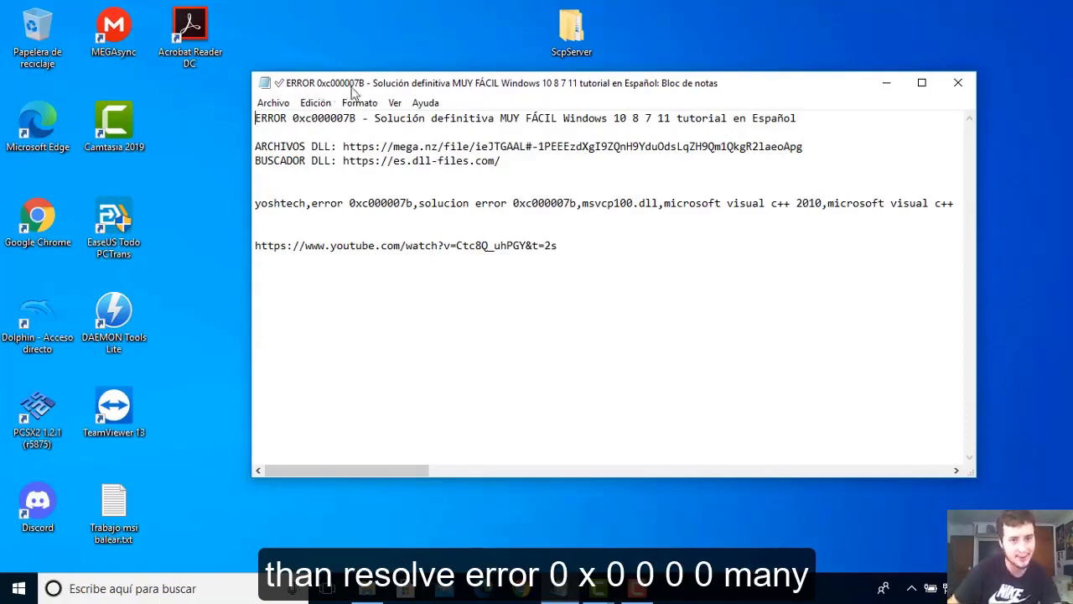
mouse_move(453, 94)
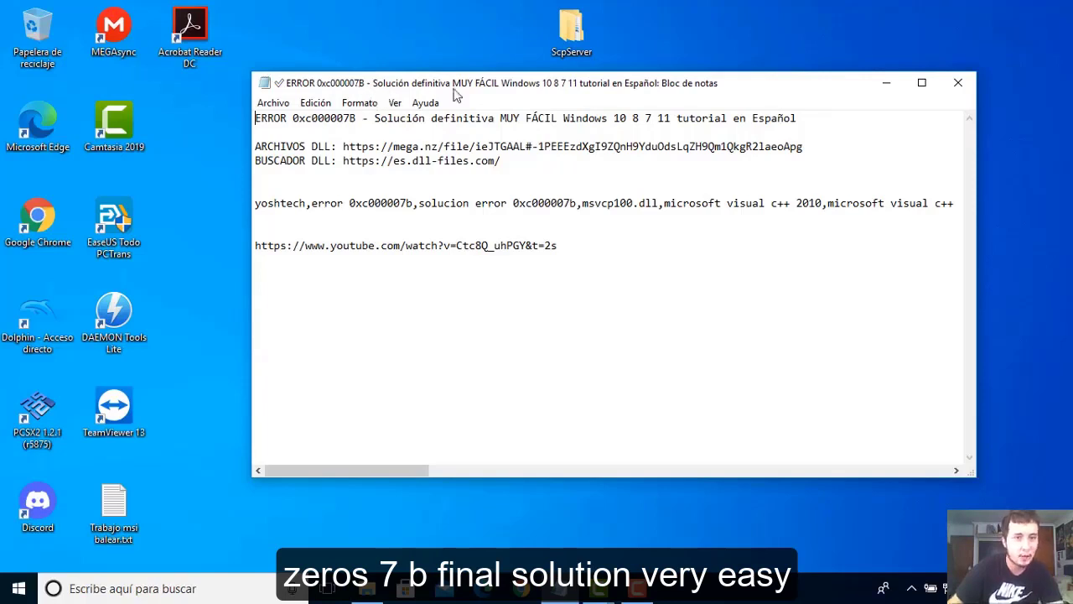
mouse_move(511, 93)
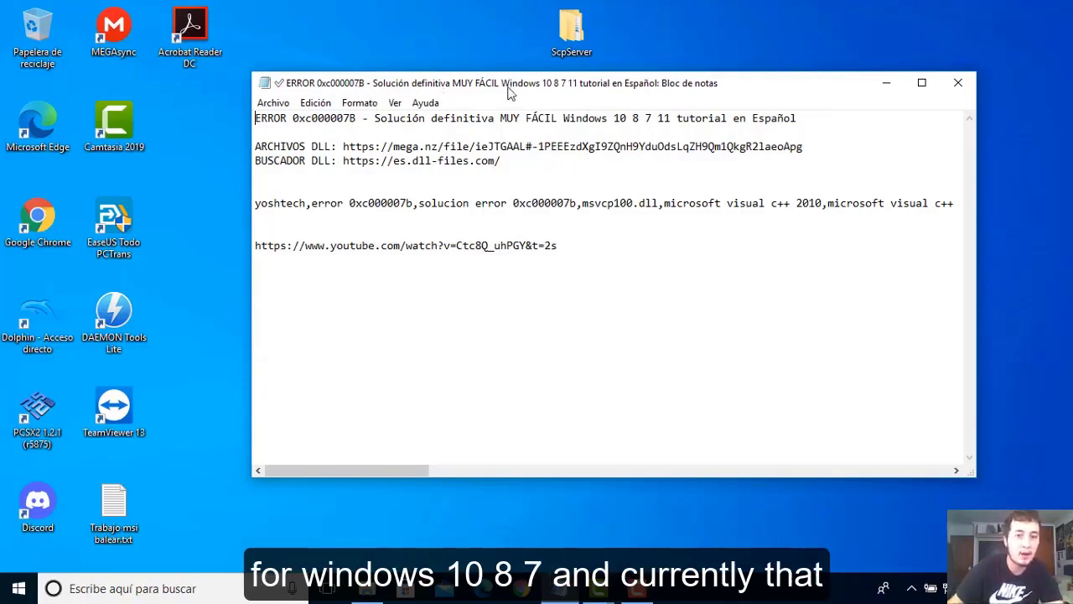
mouse_move(567, 92)
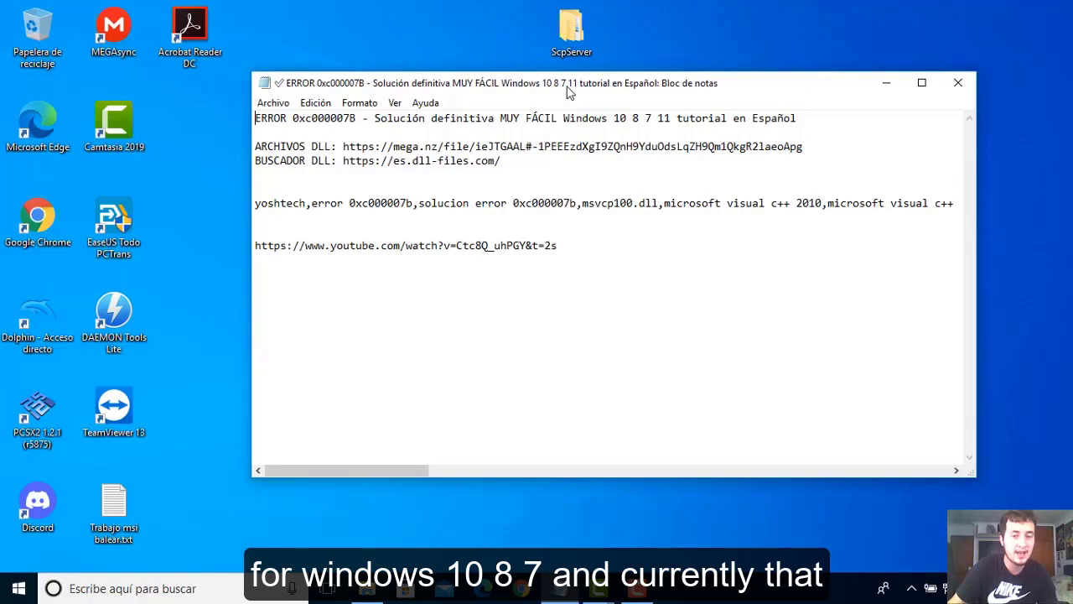
mouse_move(560, 98)
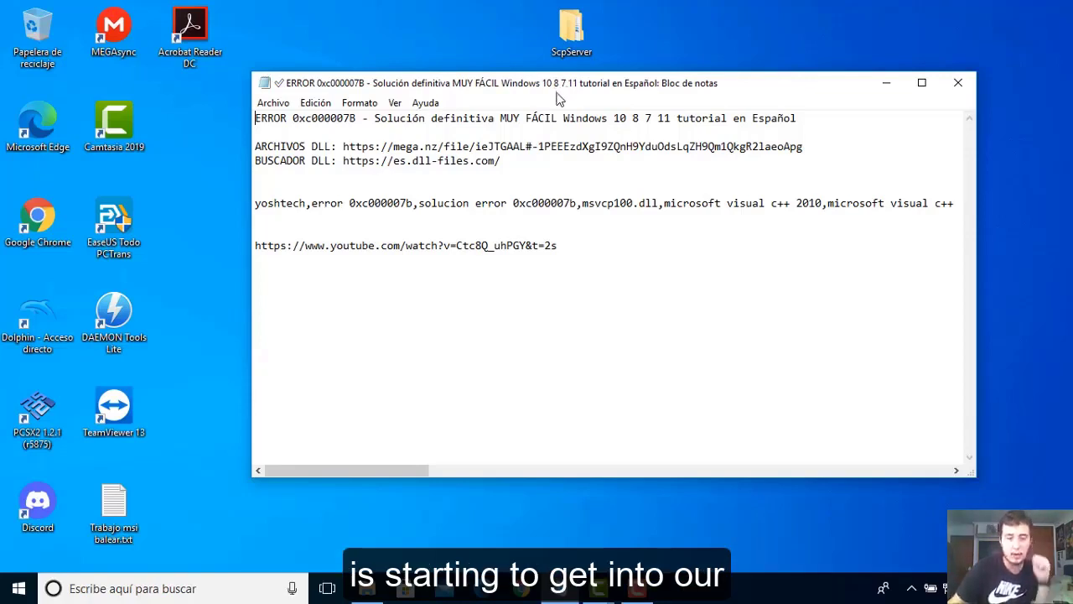
mouse_move(577, 94)
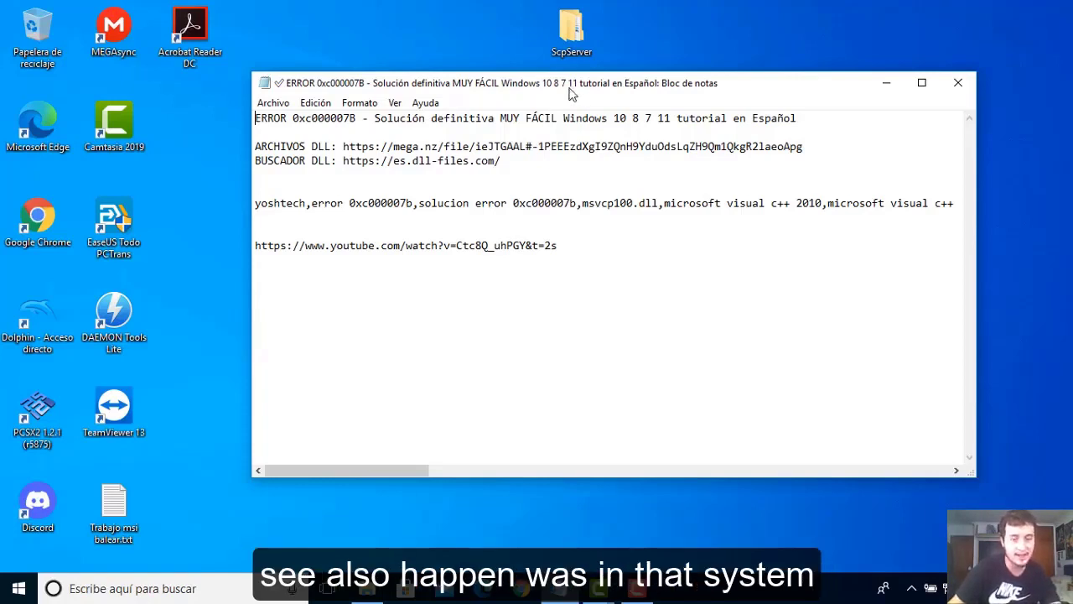
mouse_move(590, 91)
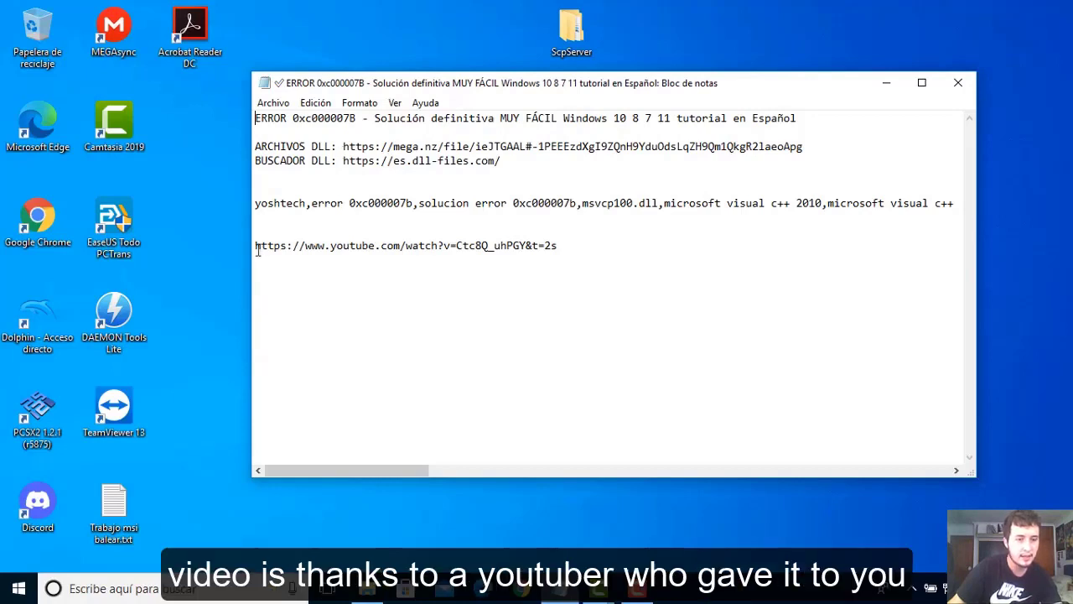
triple_click(405, 245)
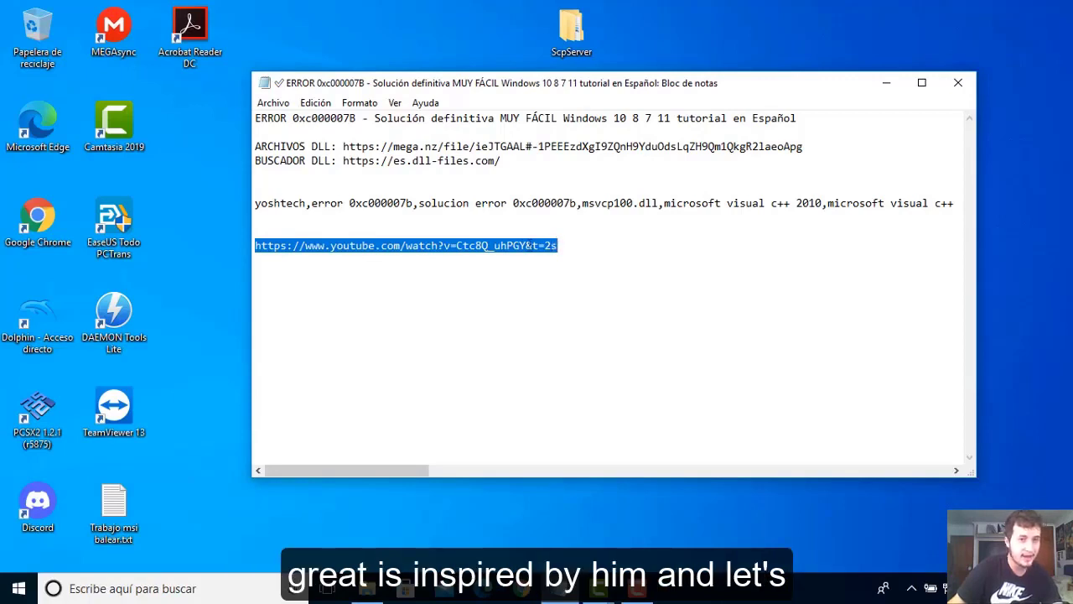
mouse_move(348, 146)
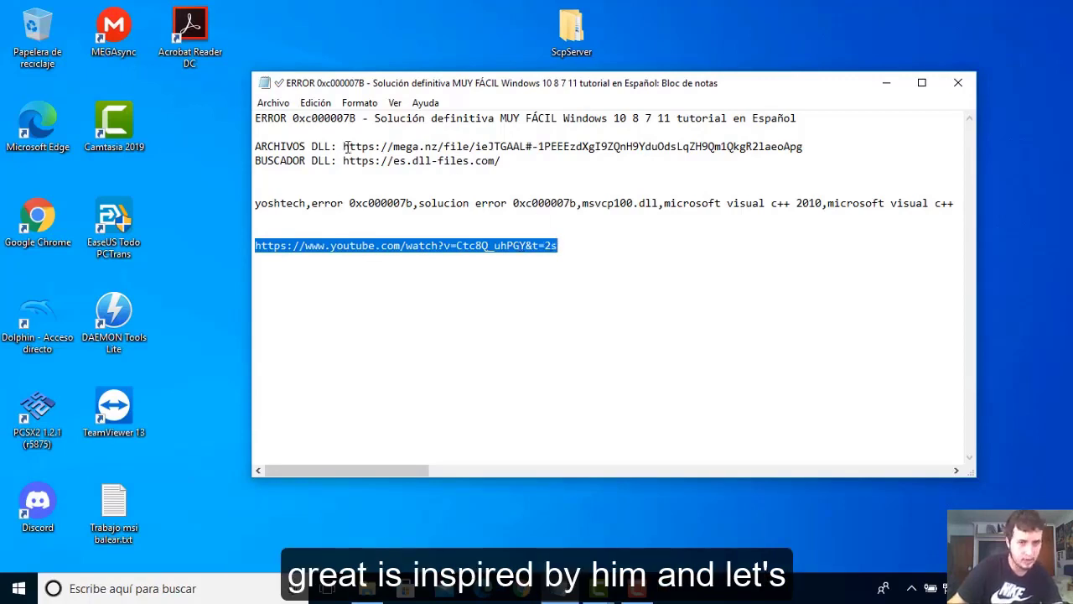
triple_click(572, 146)
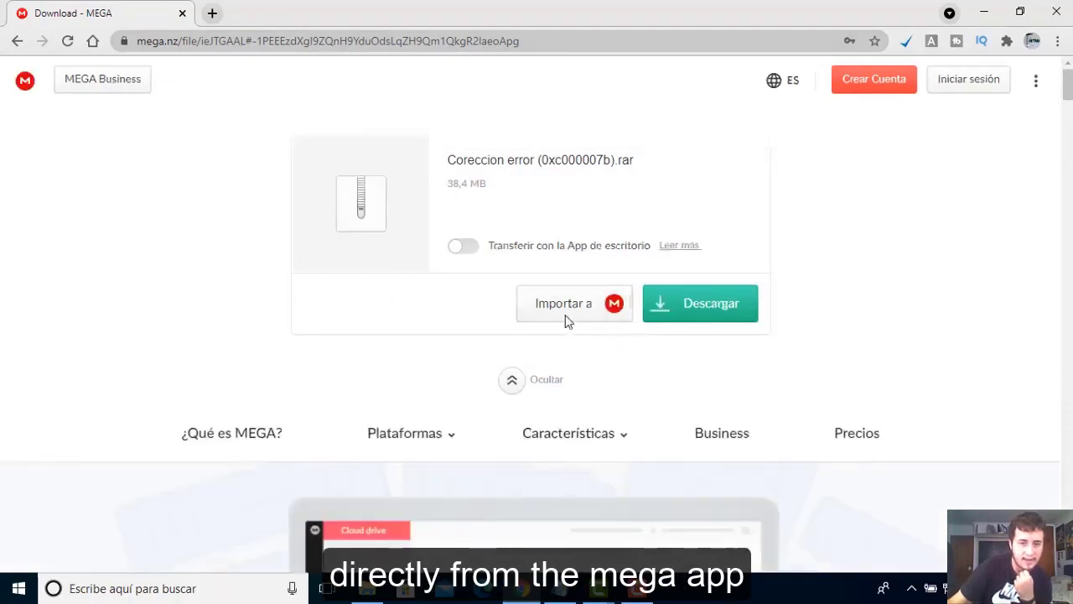
mouse_move(700, 303)
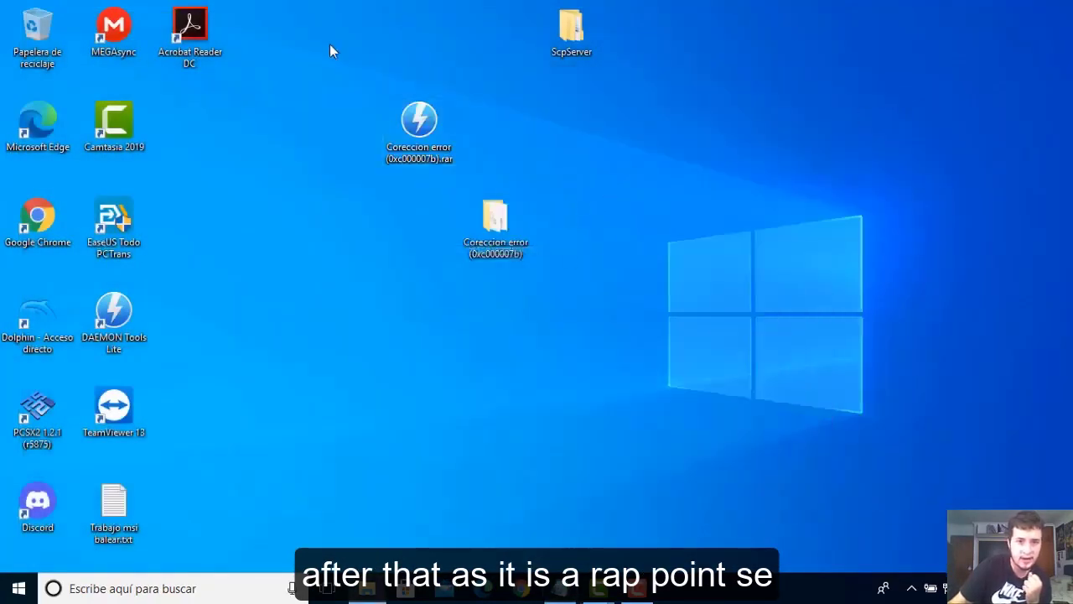
- Search Google for 7-Zip in Chrome, then start a new search beginning with WIND
click(418, 130)
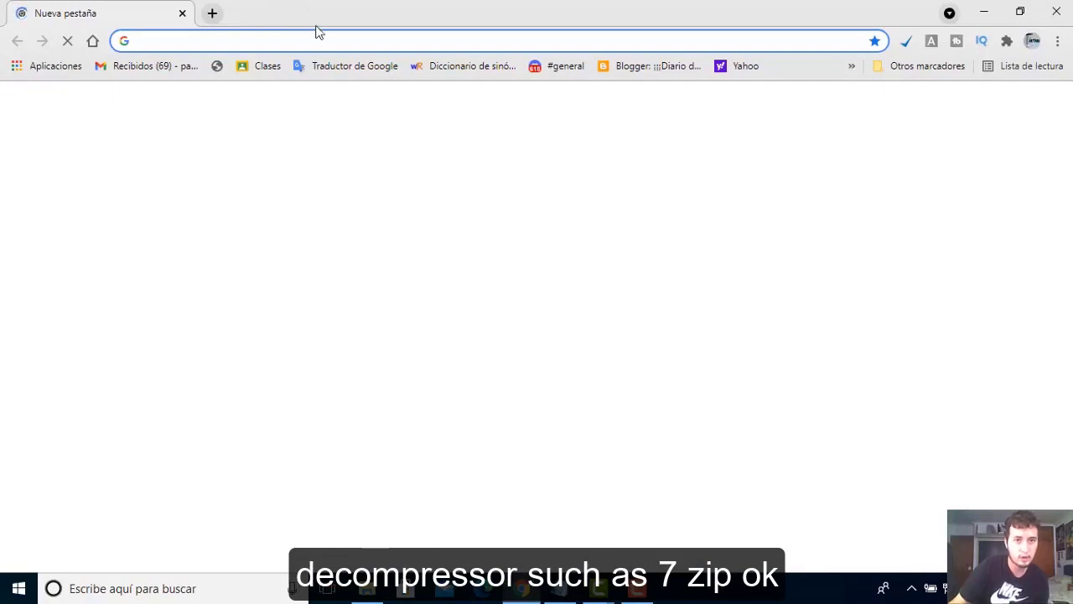
text(7-Zip)
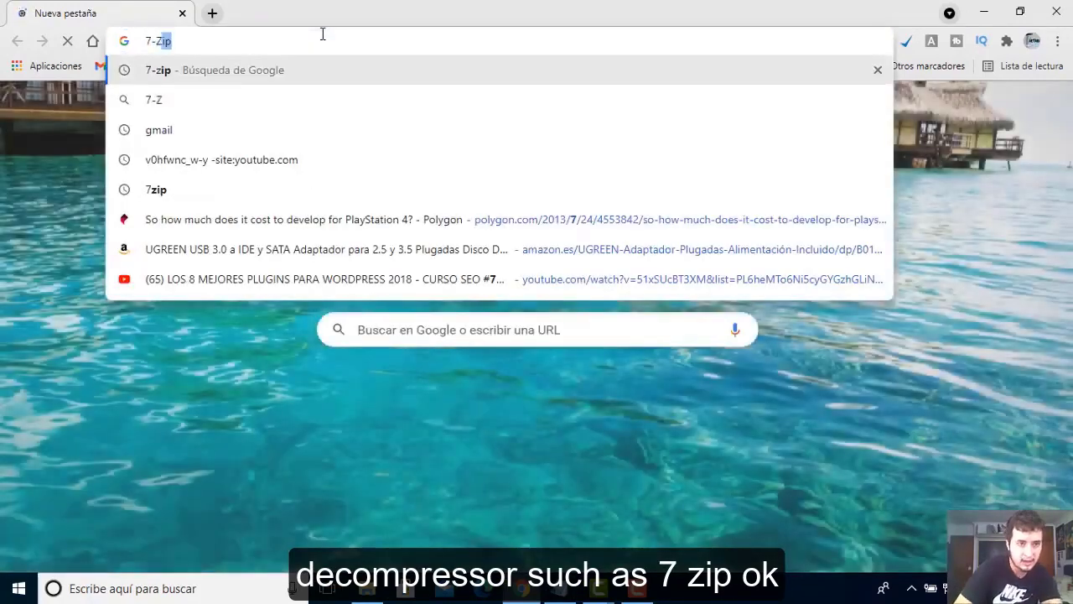
key(Return)
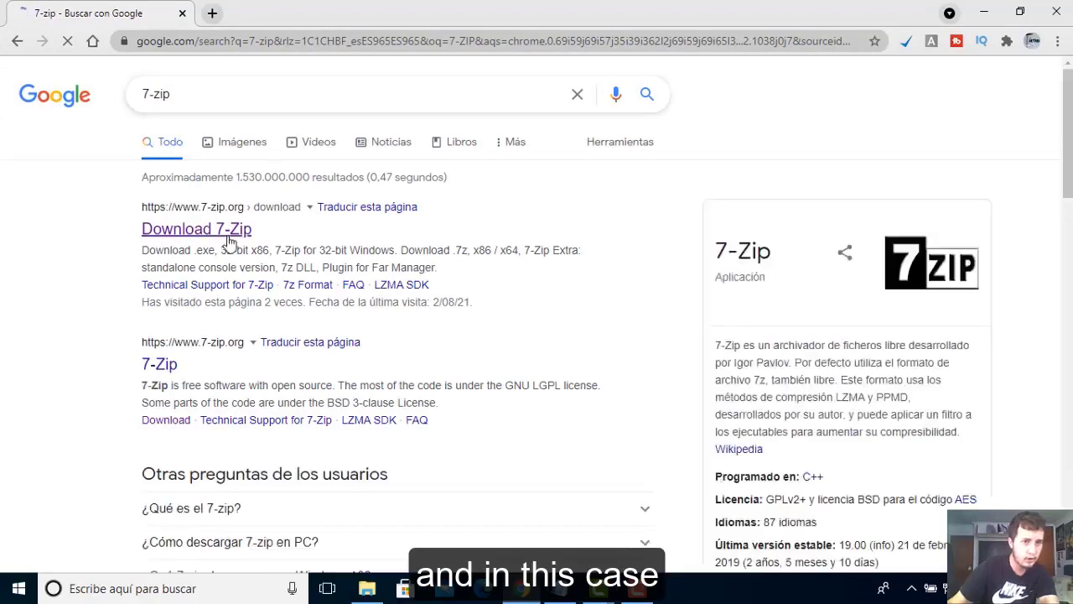
click(335, 93)
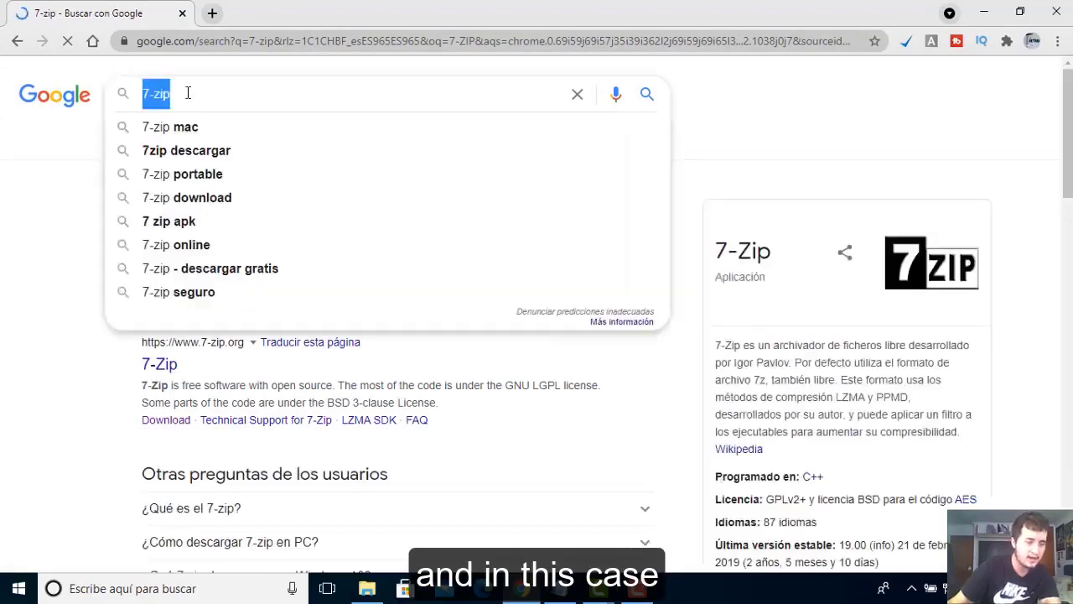
text(WIND)
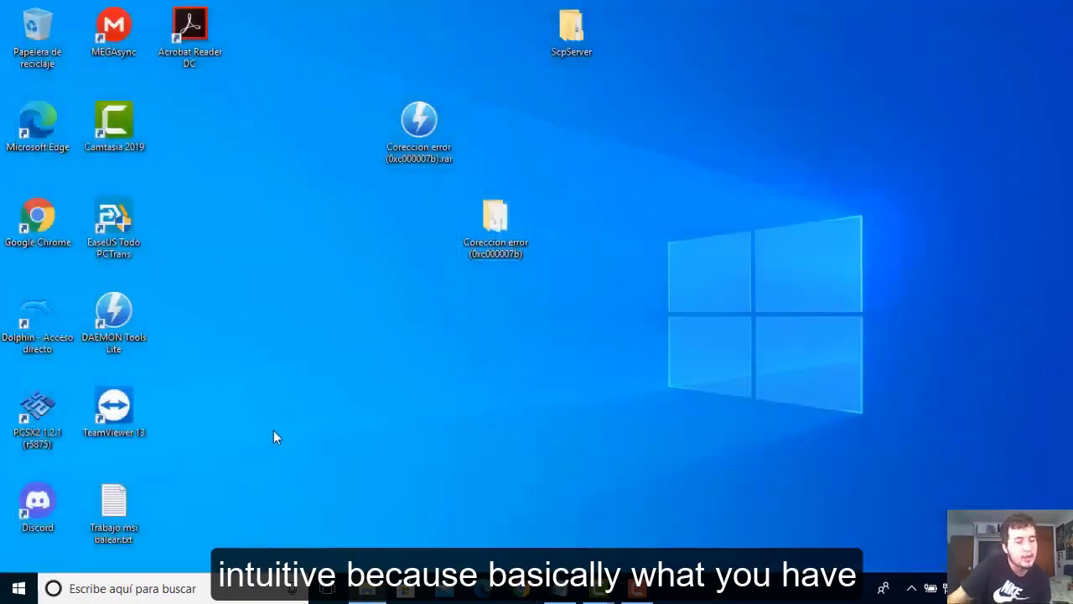
mouse_move(366, 447)
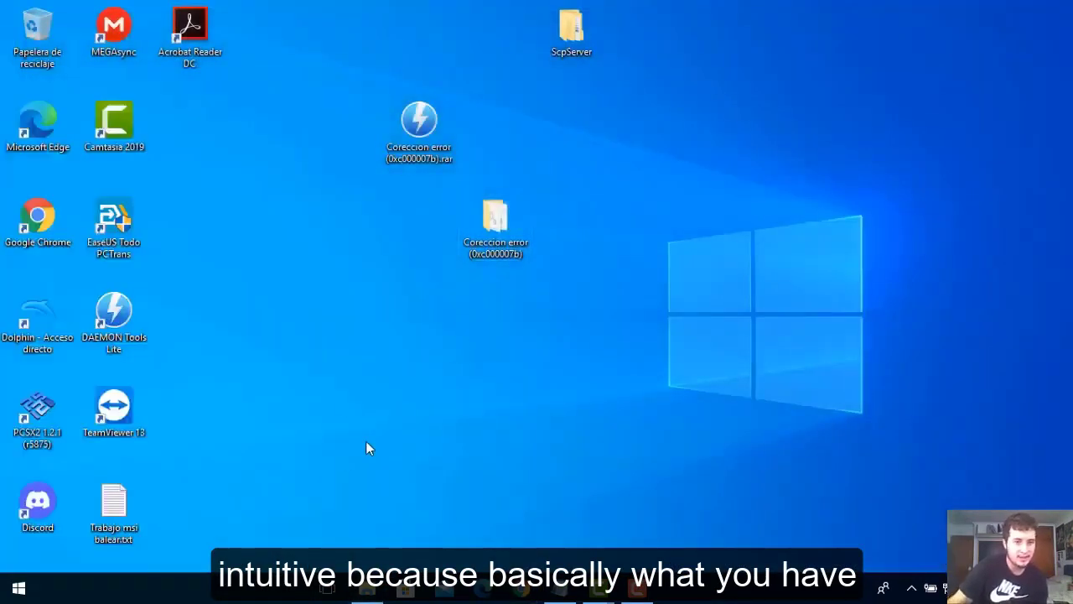
- Launch File Explorer from a taskbar search for EXPLO, then close the System info window
click(418, 130)
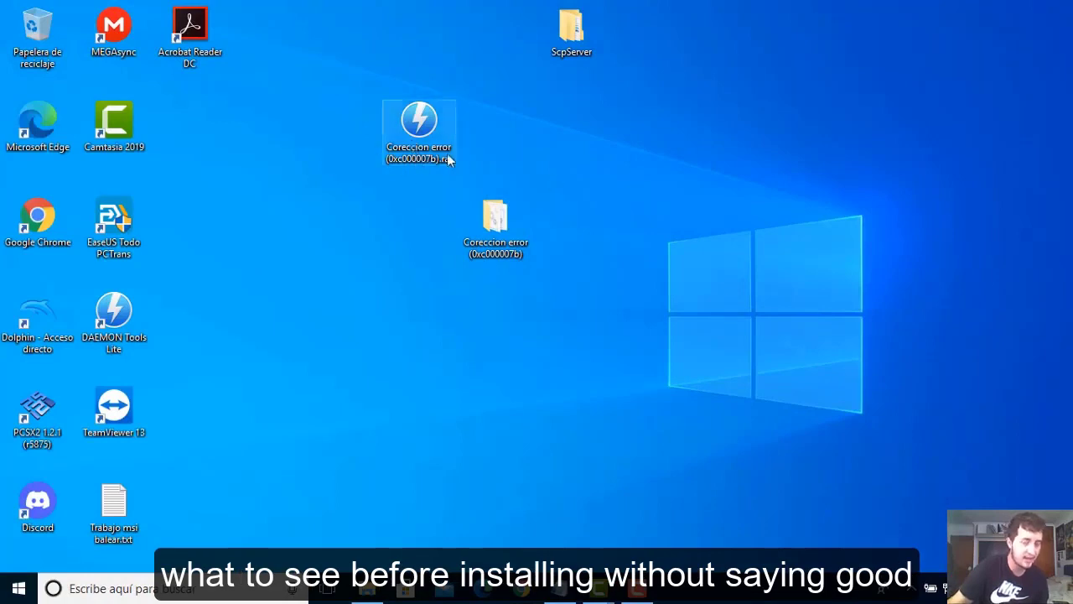
click(418, 122)
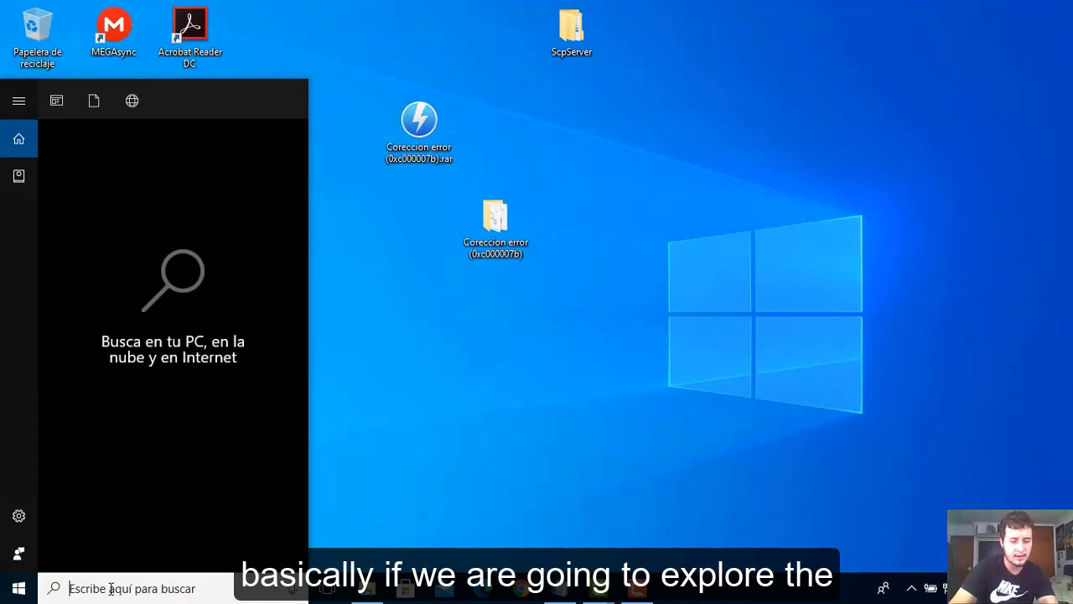
text(EXPLO)
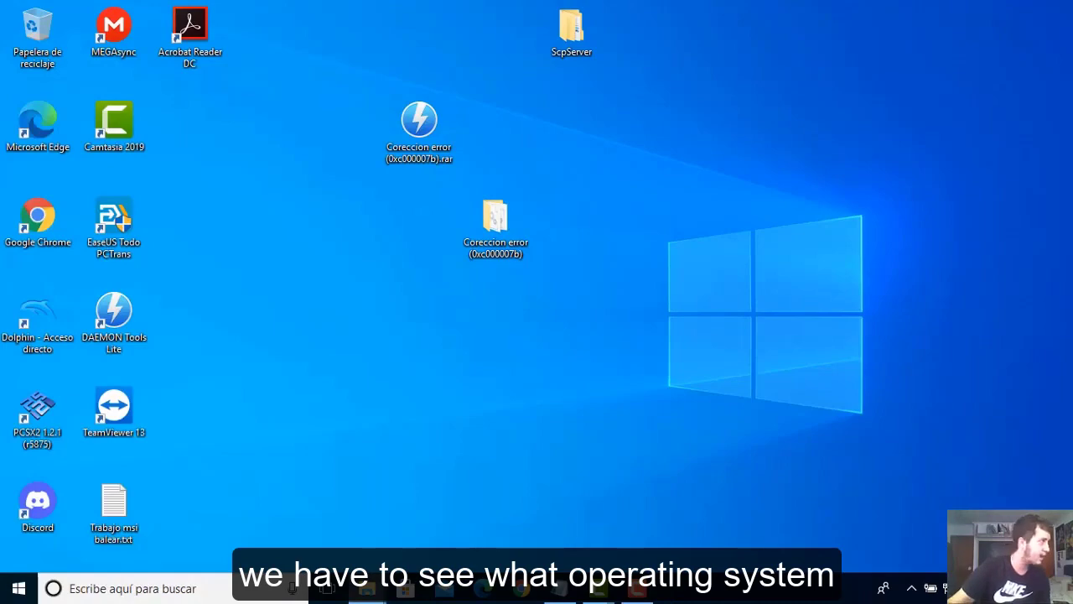
click(366, 587)
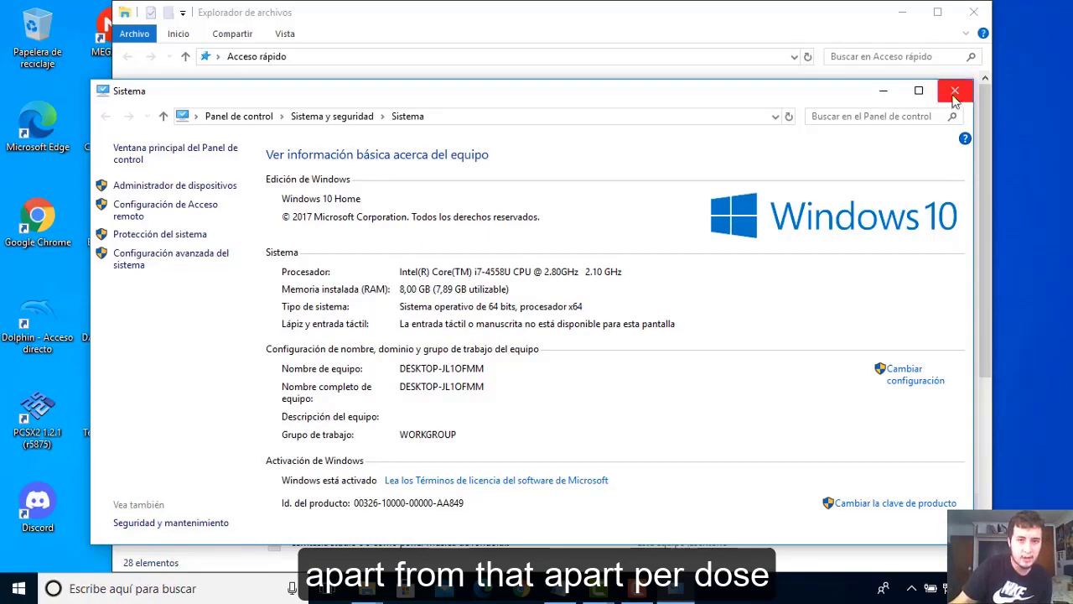
click(954, 90)
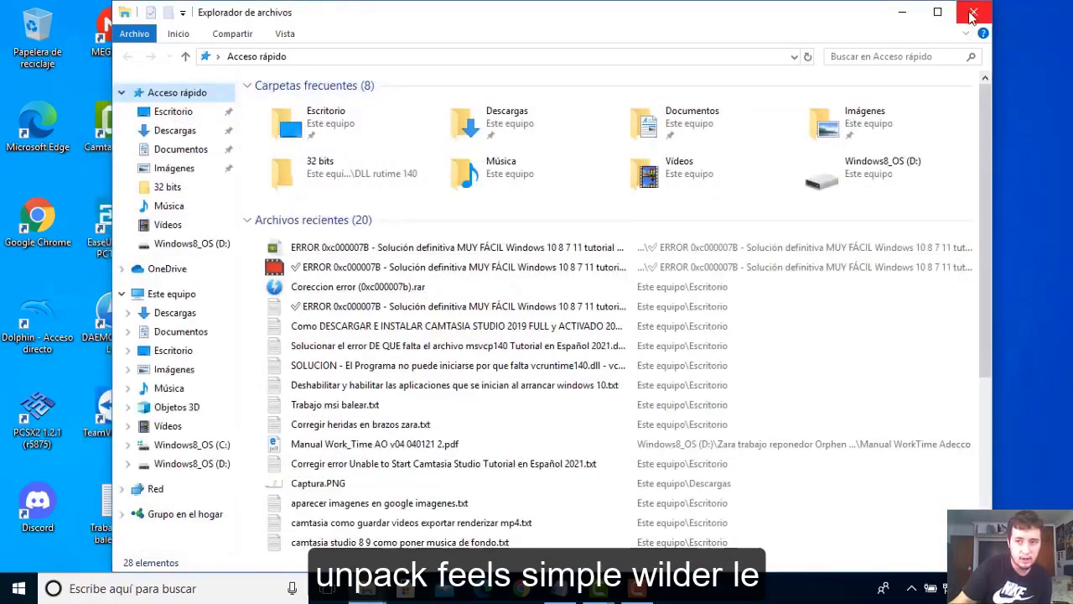
- Extract the downloaded .rar onto the desktop with 7-Zip and open the extracted fix folder
click(972, 13)
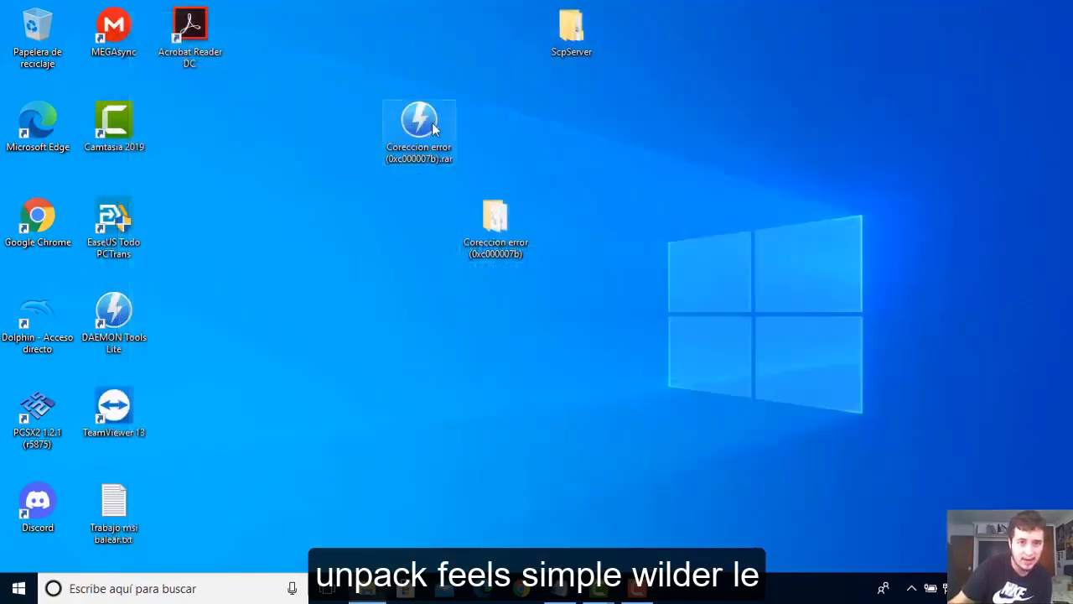
right_click(418, 121)
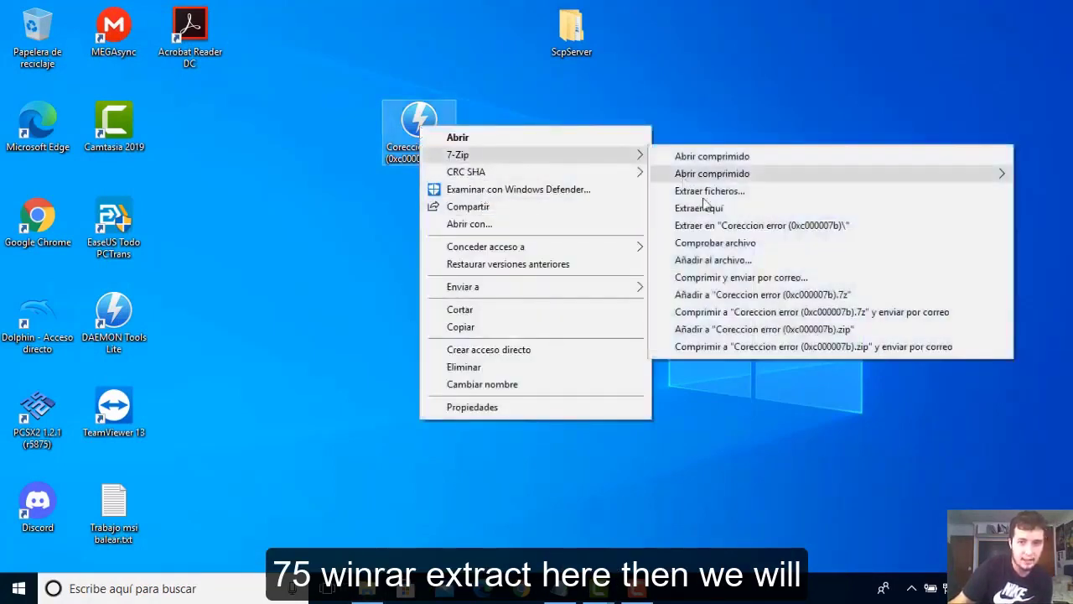
click(699, 208)
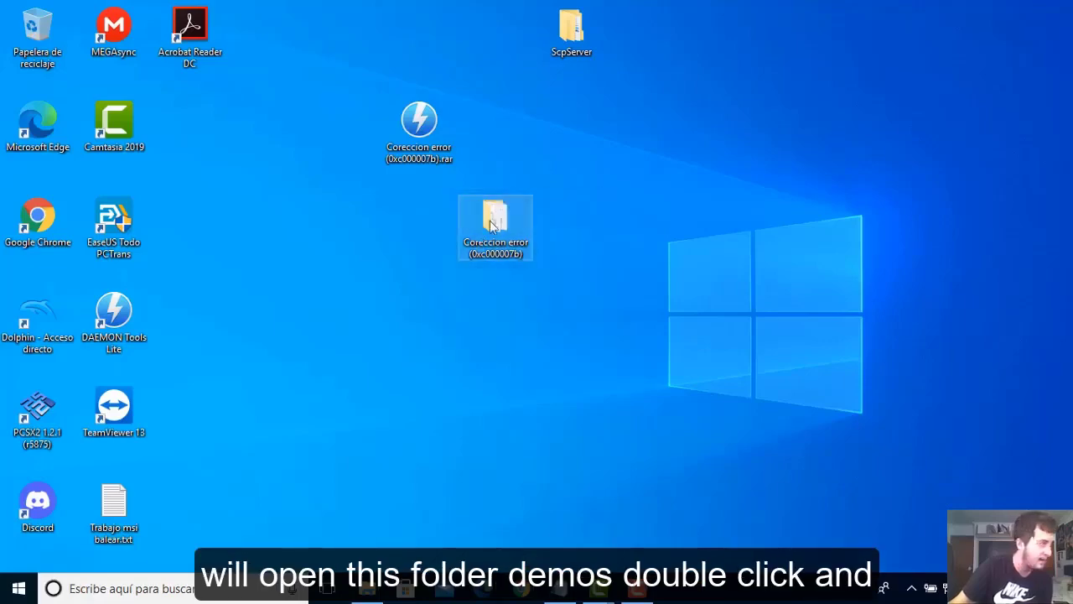
double_click(494, 220)
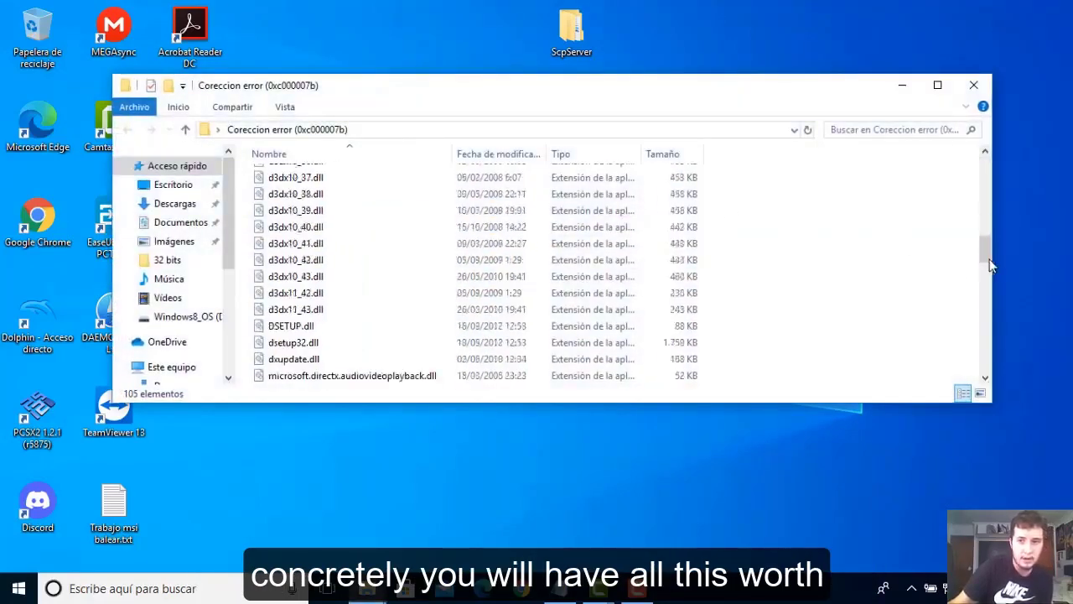
- Select all 105 DLL files in the maximized folder and go to the Windows8_OS (C:) drive
click(938, 85)
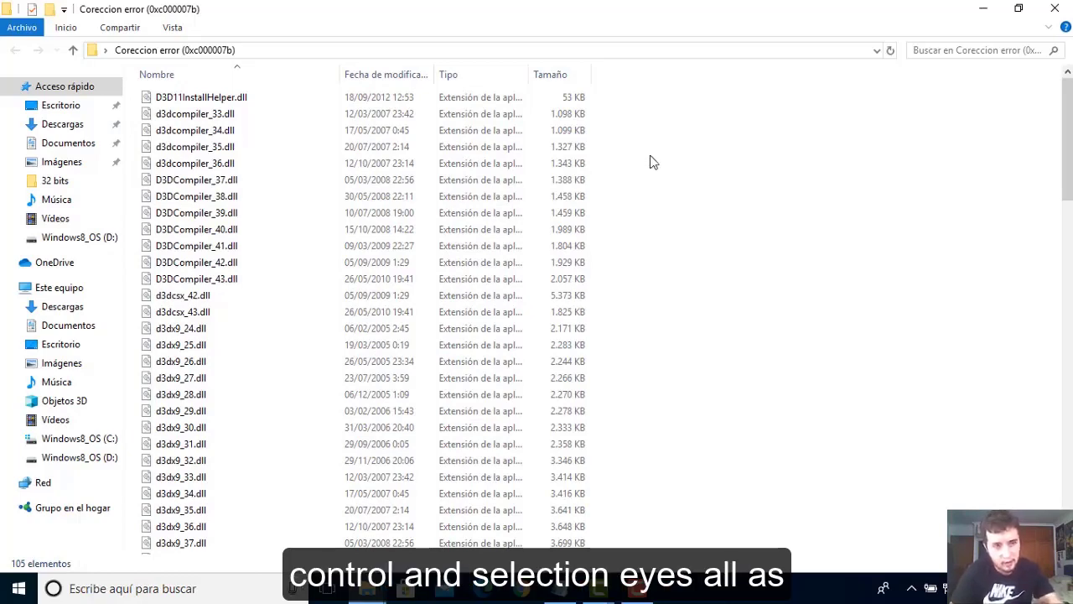
key(ctrl+a)
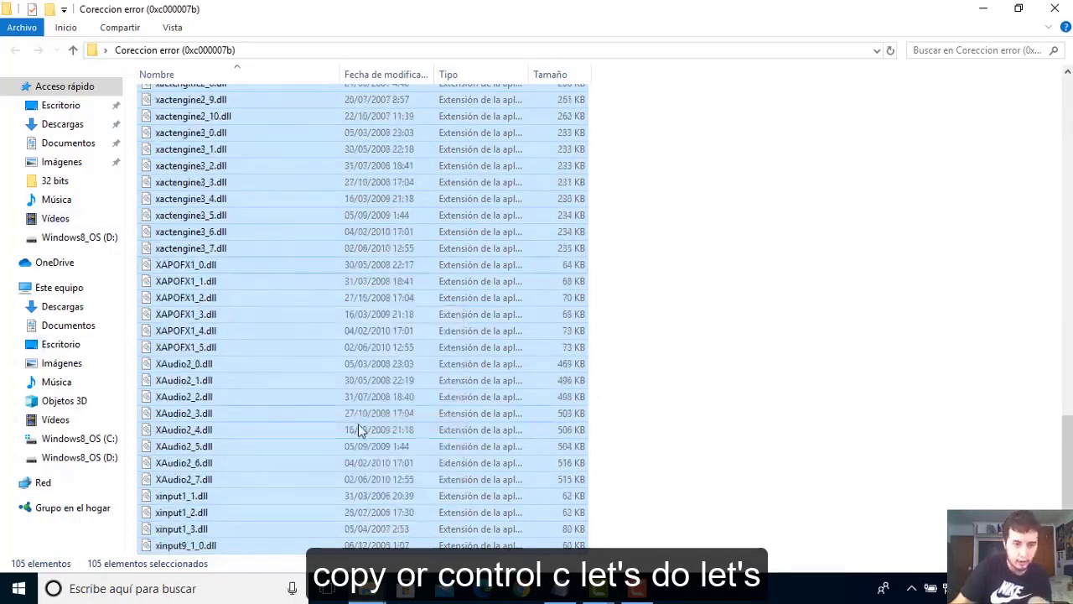
click(79, 438)
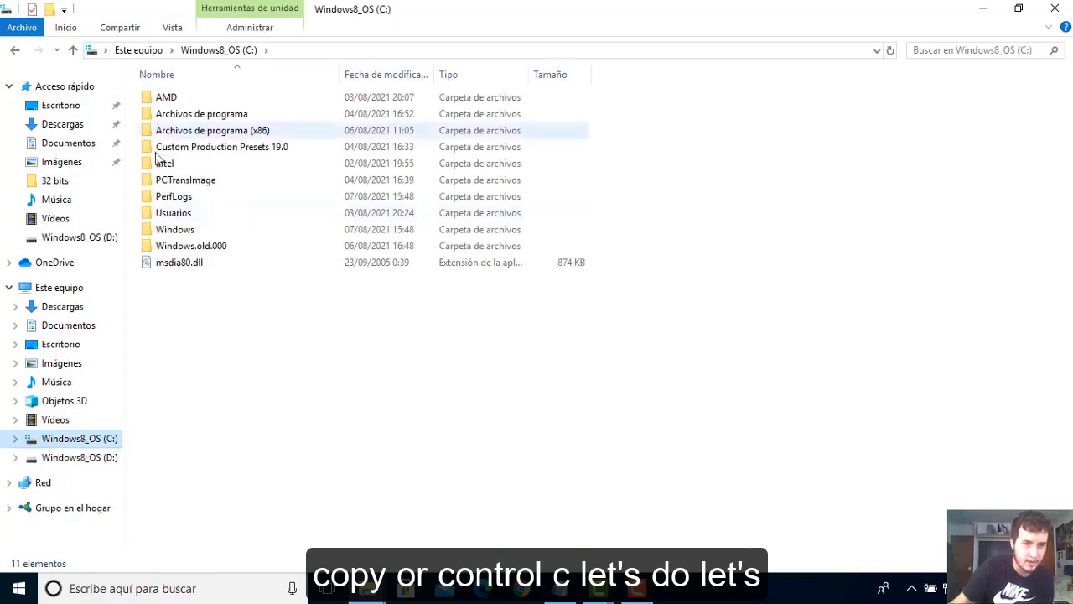
- Navigate into C:\Windows\System32 as the destination for the copied DLLs
click(175, 229)
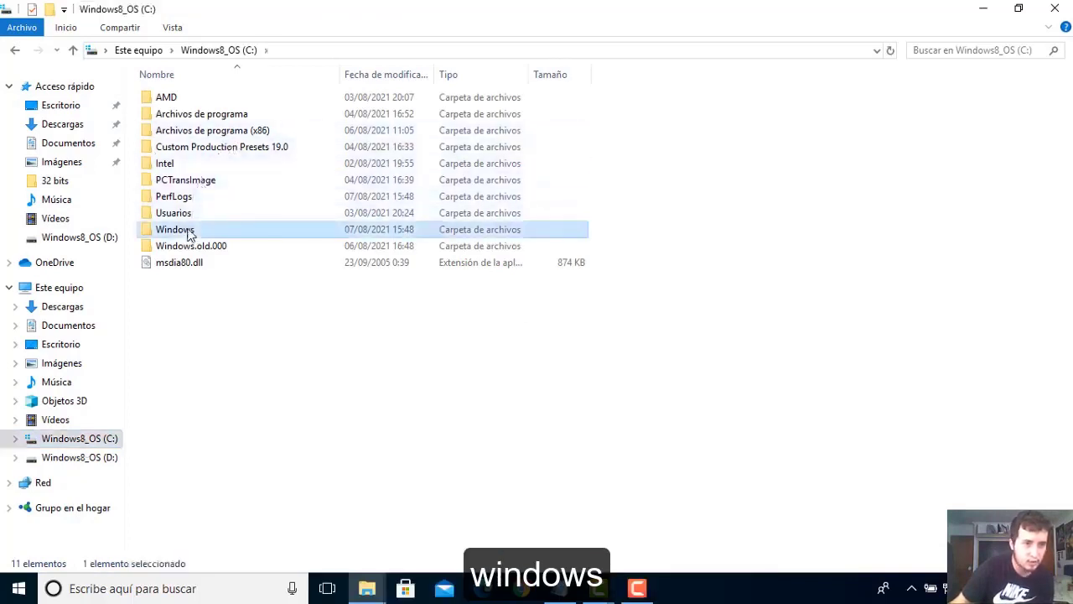
double_click(175, 229)
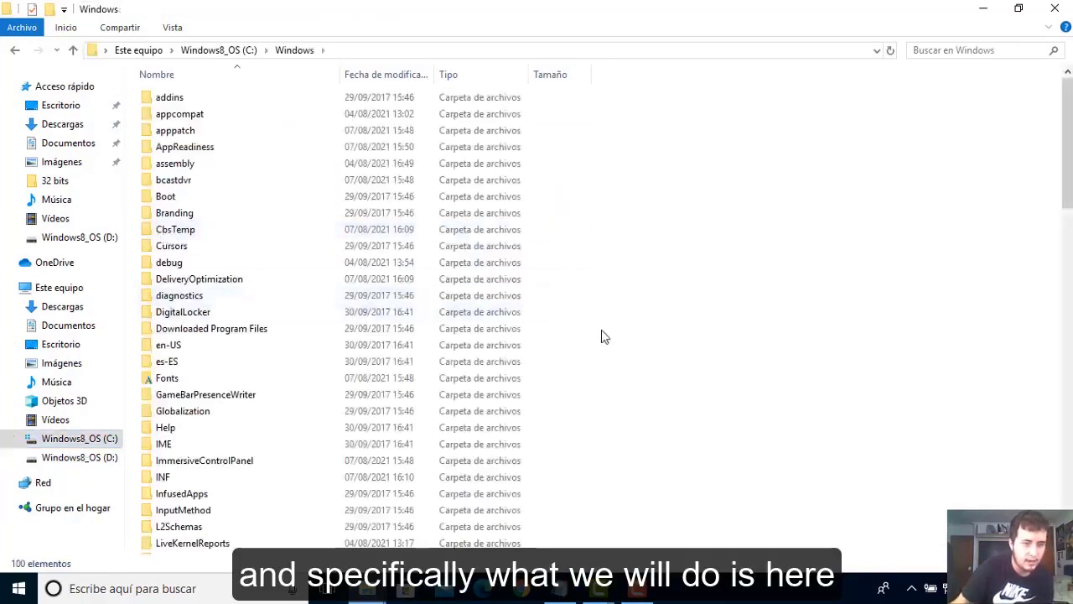
click(179, 295)
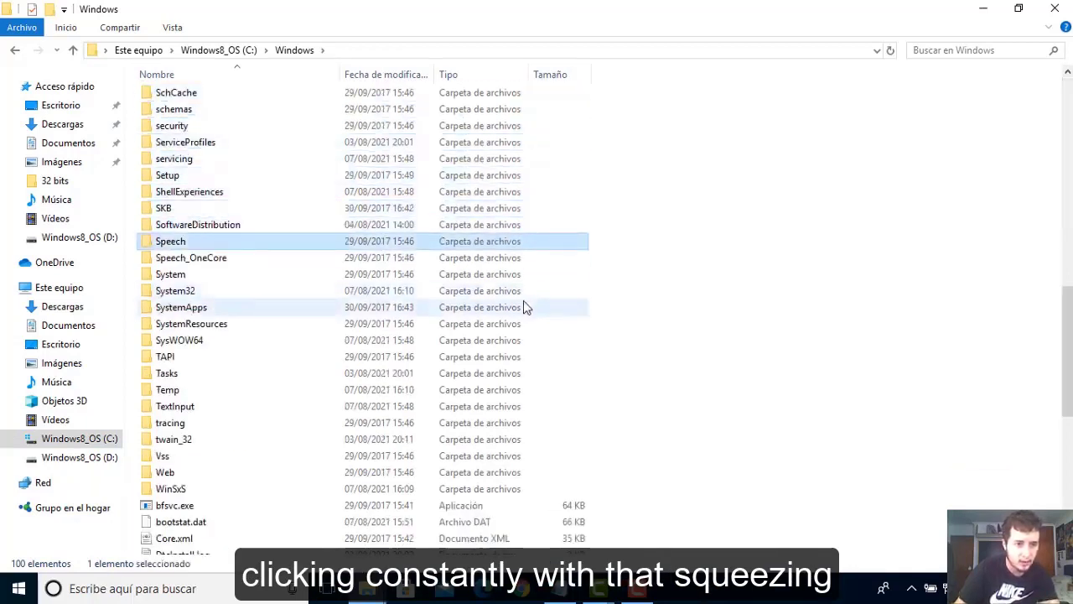
click(175, 290)
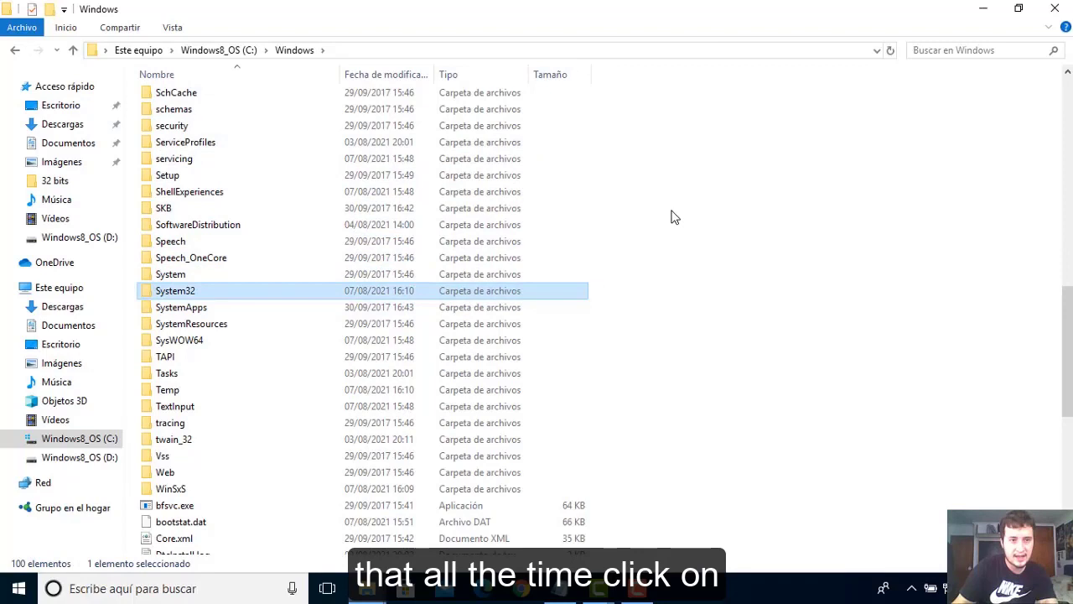
mouse_move(675, 244)
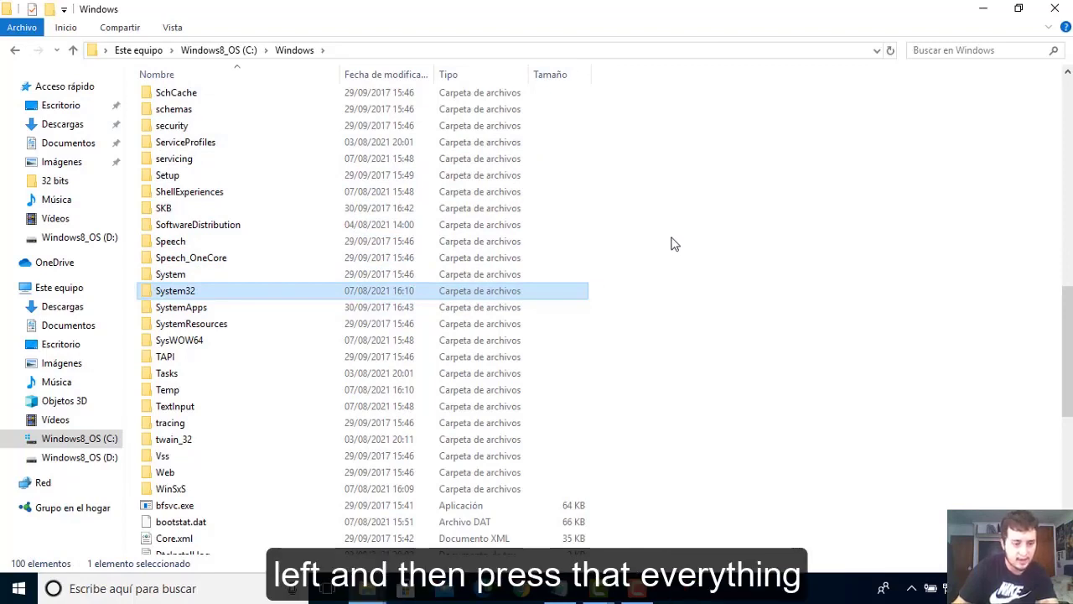
mouse_move(197, 302)
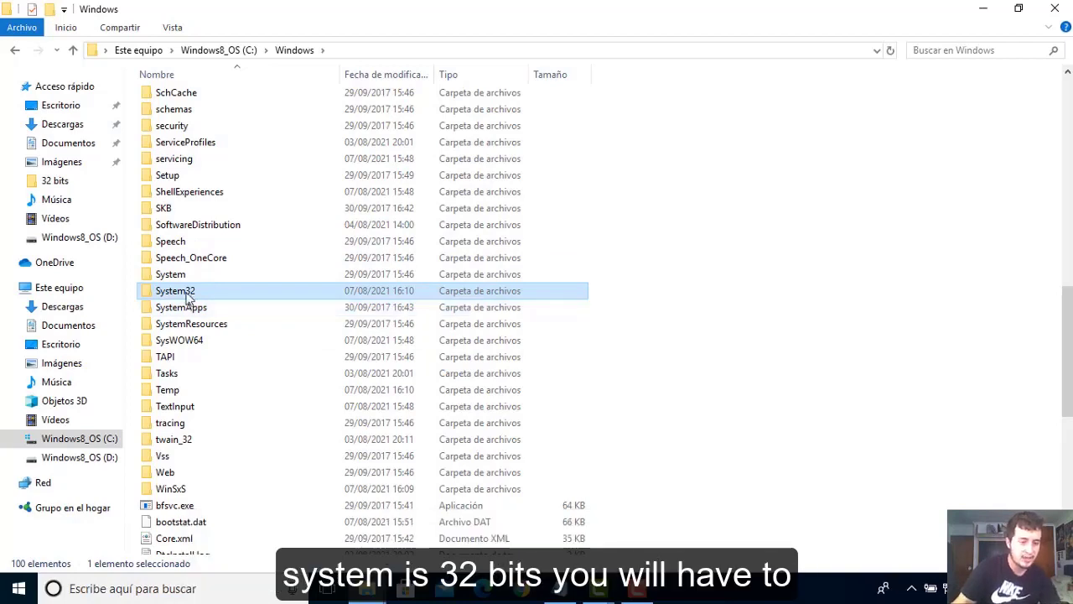
double_click(175, 290)
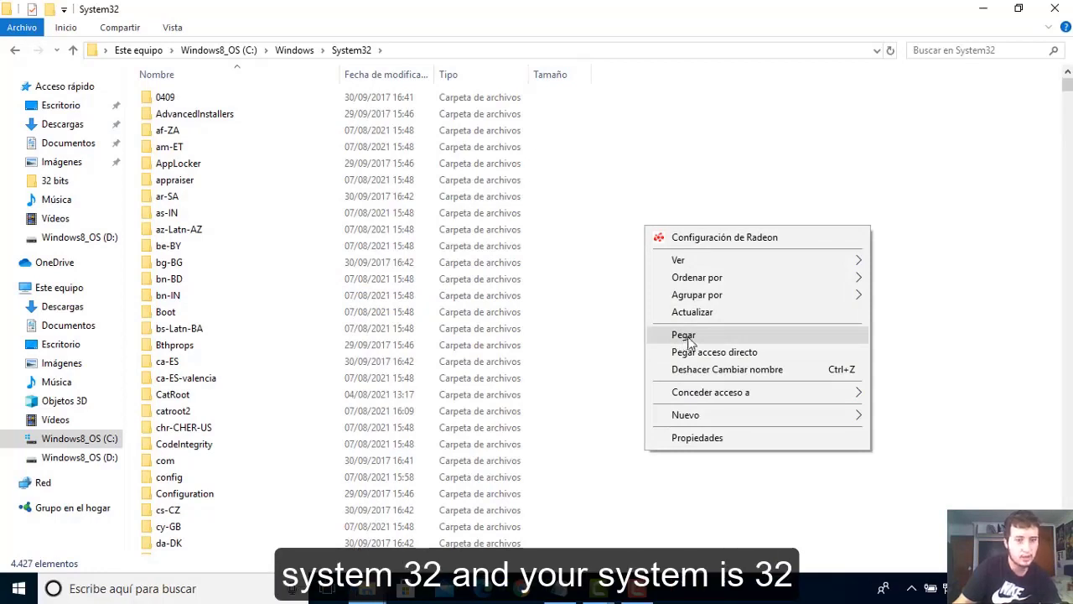
mouse_move(591, 165)
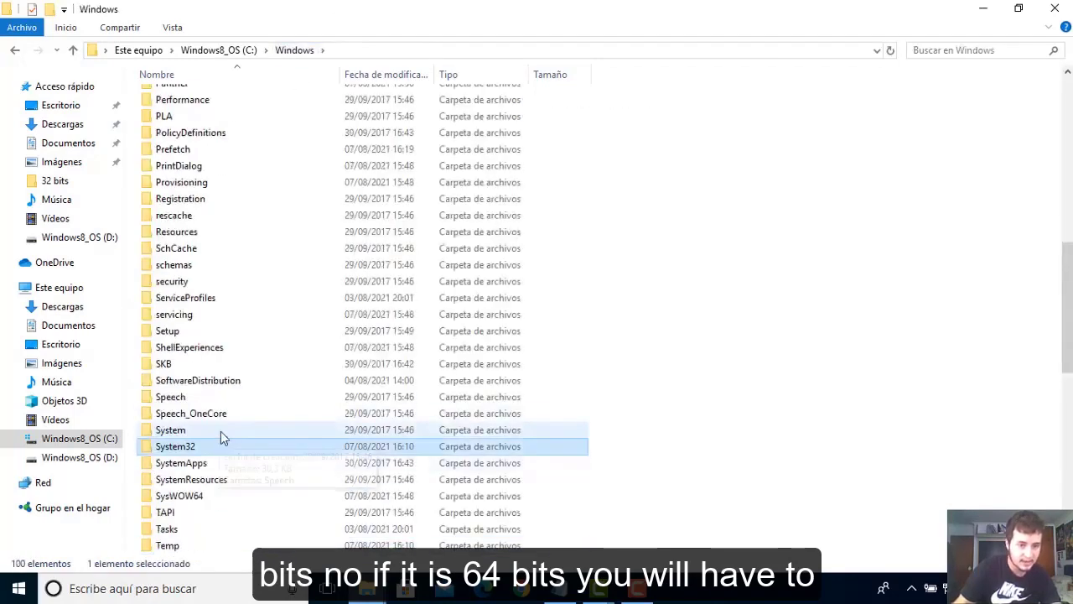
- Open SysWOW64 and bring up the paste options for the copied DLL files
double_click(180, 495)
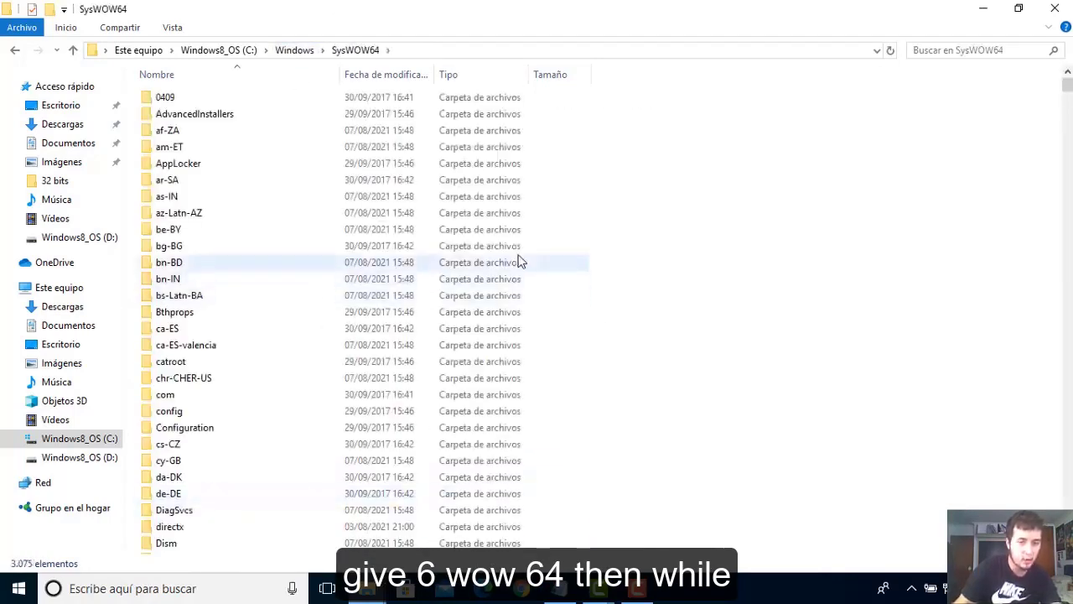
scroll(down, 3)
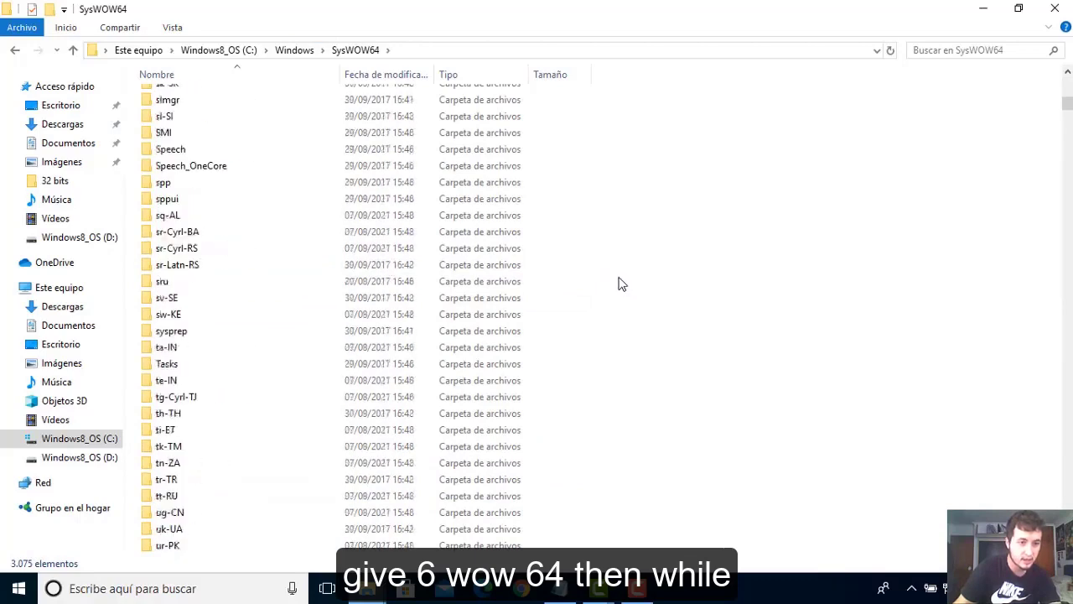
right_click(621, 284)
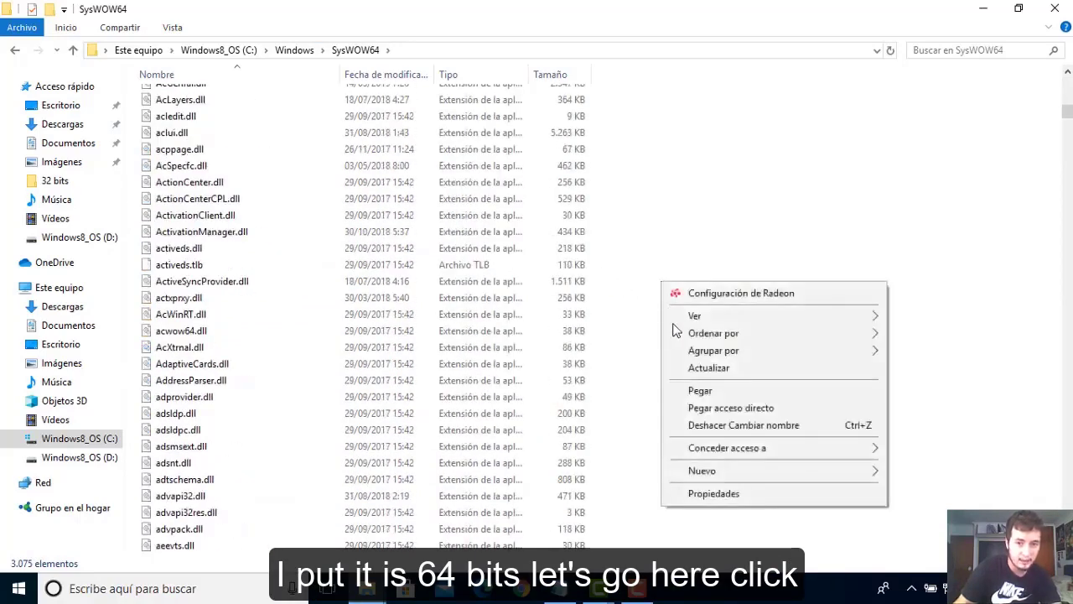
mouse_move(700, 391)
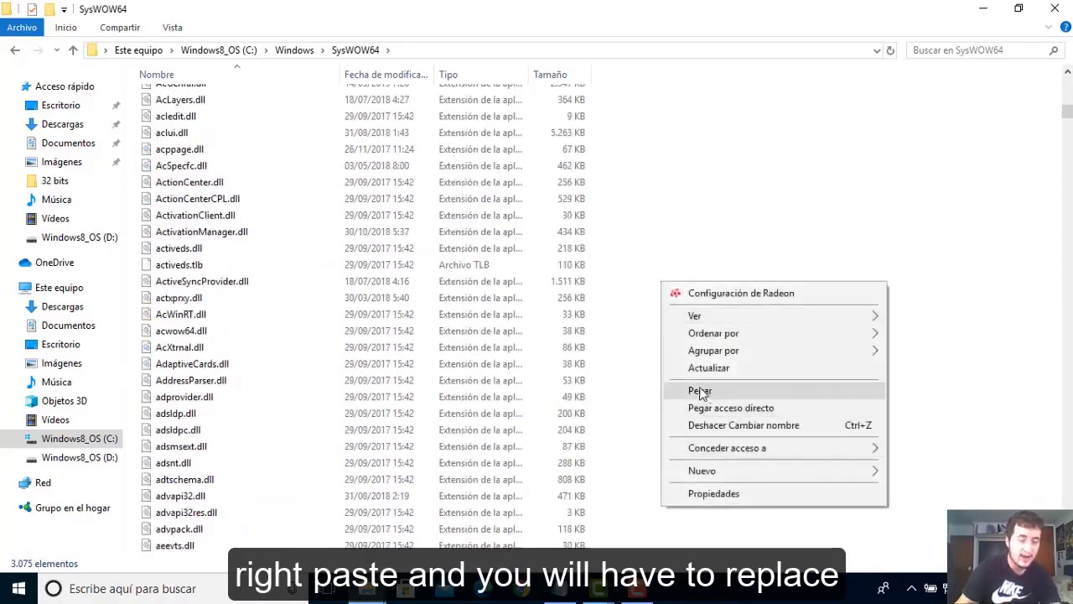
mouse_move(654, 388)
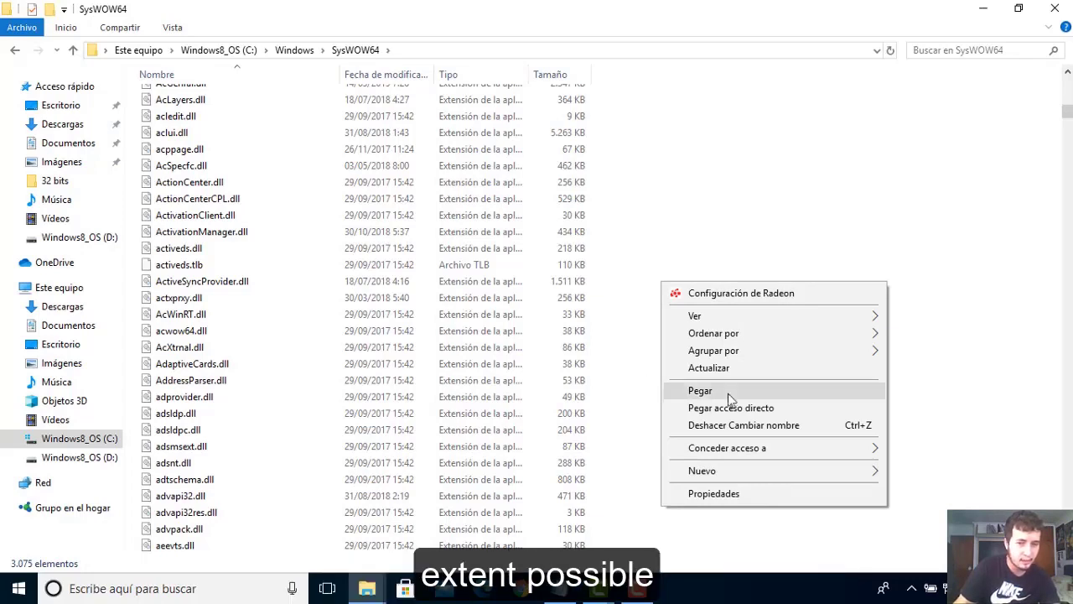
mouse_move(591, 199)
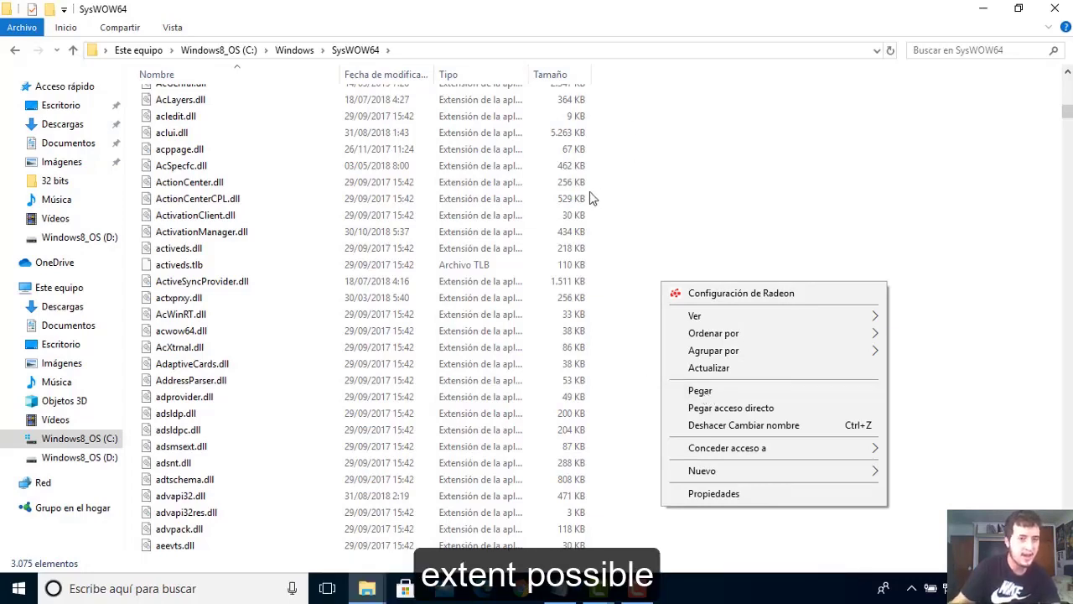
mouse_move(529, 216)
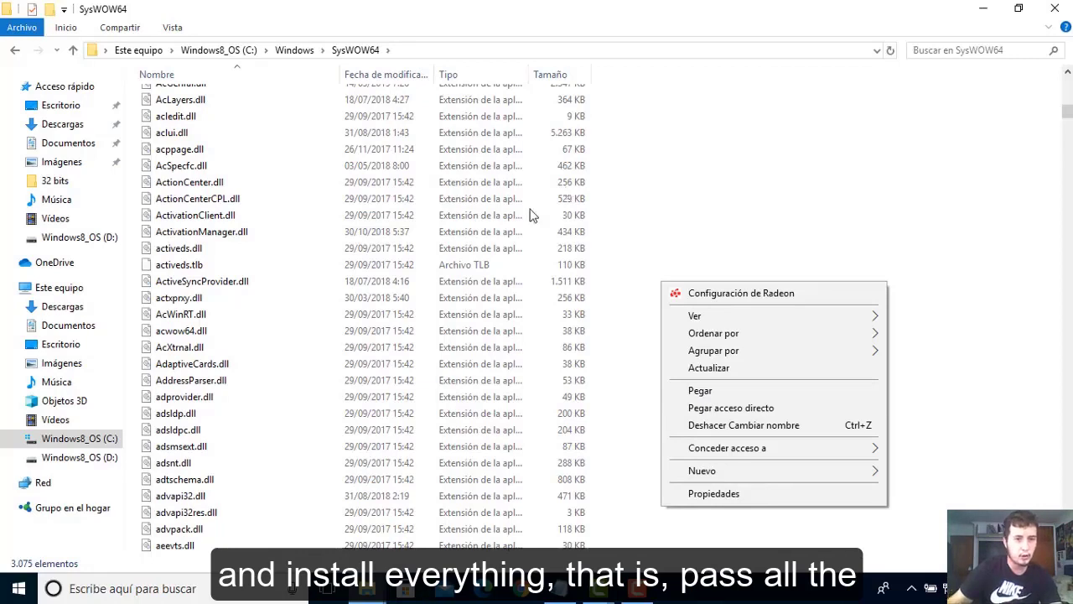
mouse_move(634, 225)
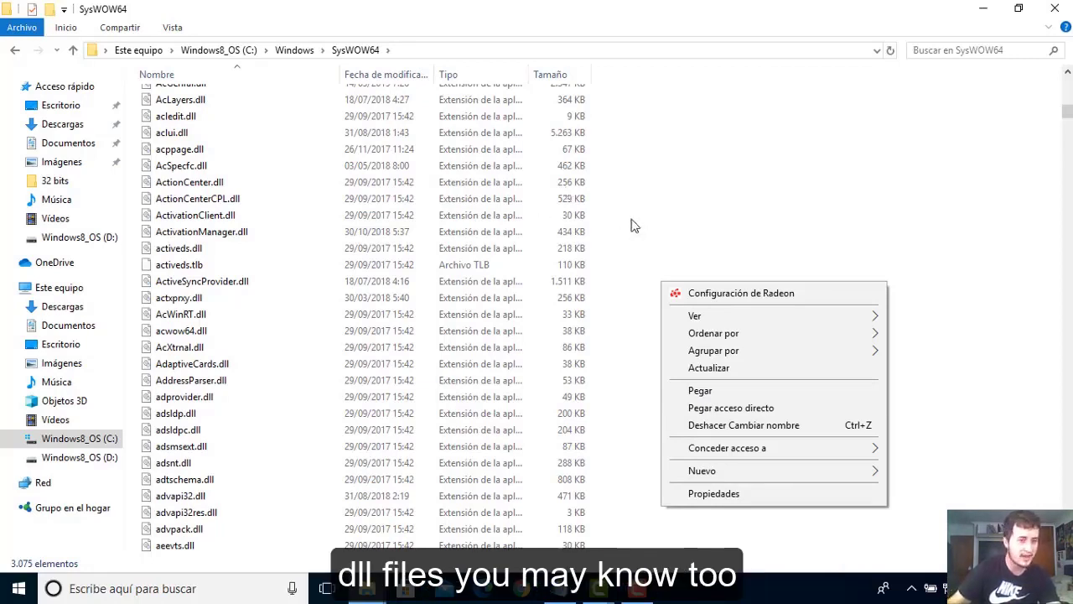
mouse_move(666, 163)
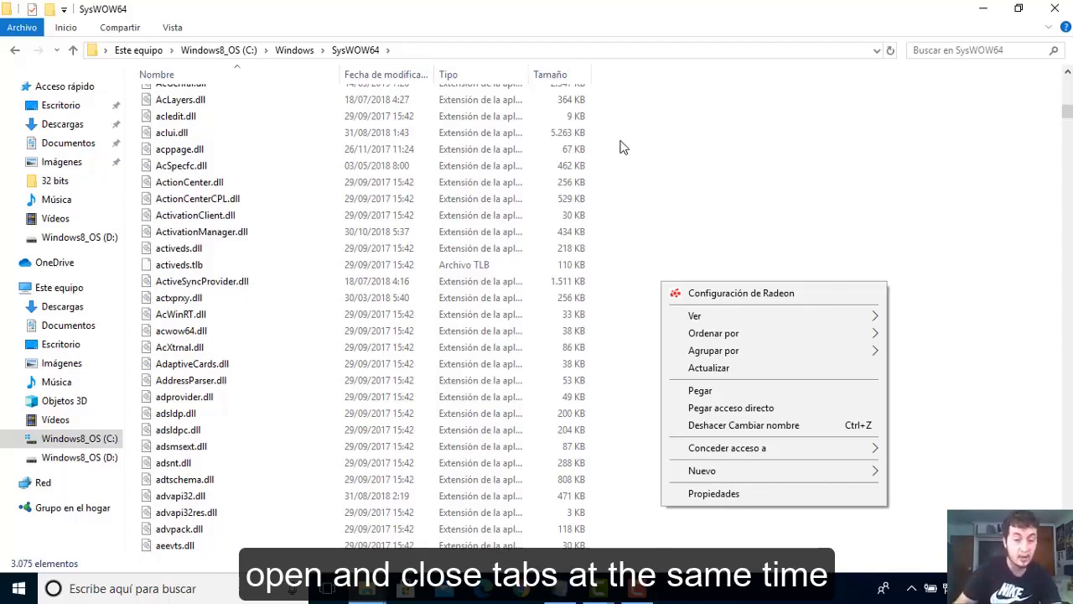
mouse_move(658, 200)
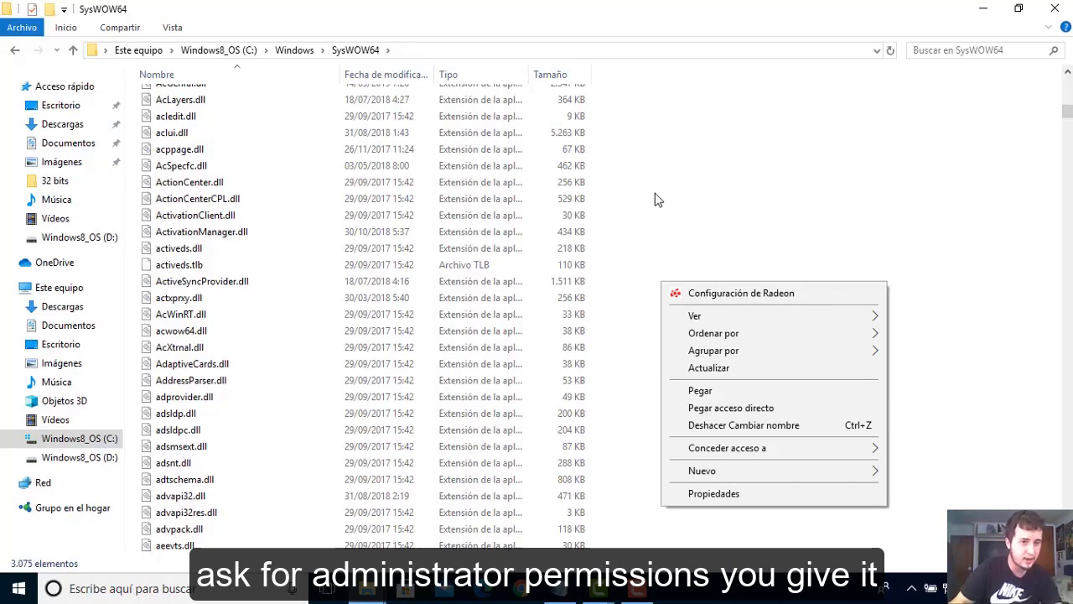
mouse_move(1047, 10)
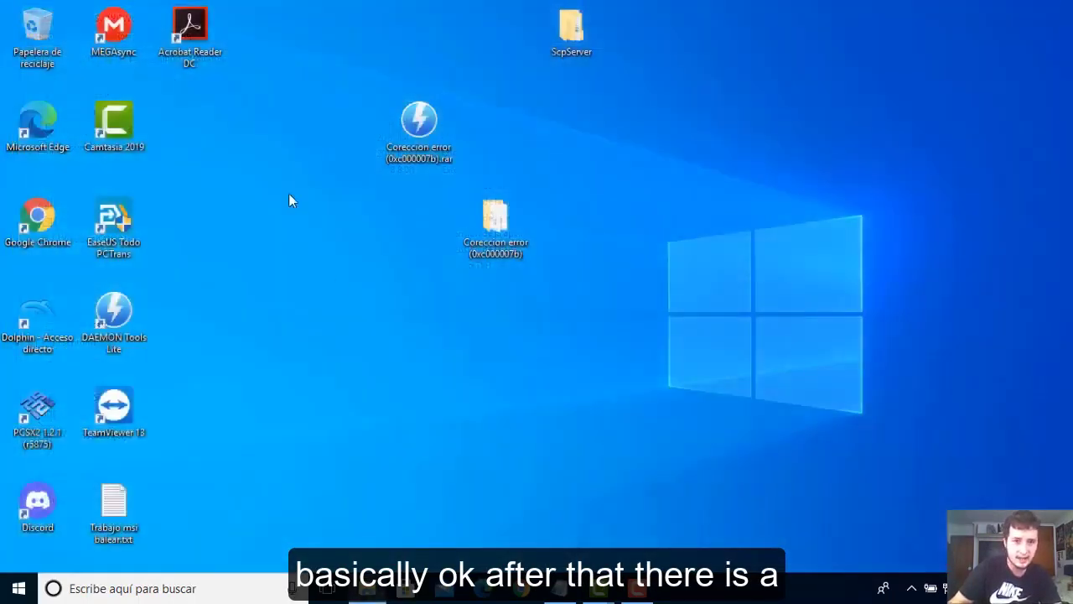
- Open the ERROR 0xc000007B notes file from the desktop in Notepad
click(496, 226)
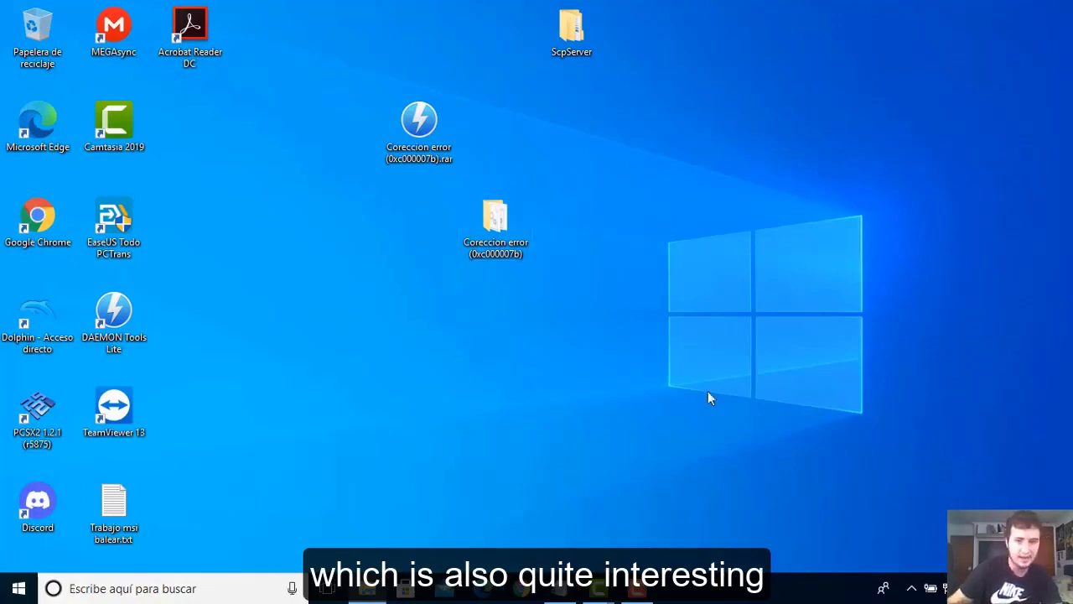
mouse_move(654, 382)
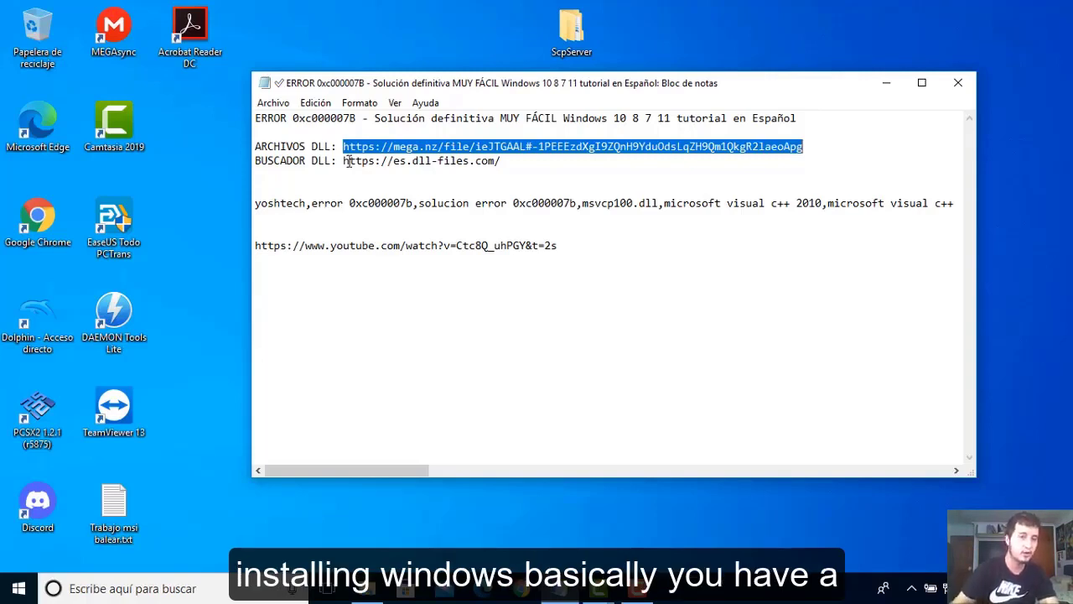
- Start selecting the BUSCADOR DLL search engine address in the notes
click(342, 160)
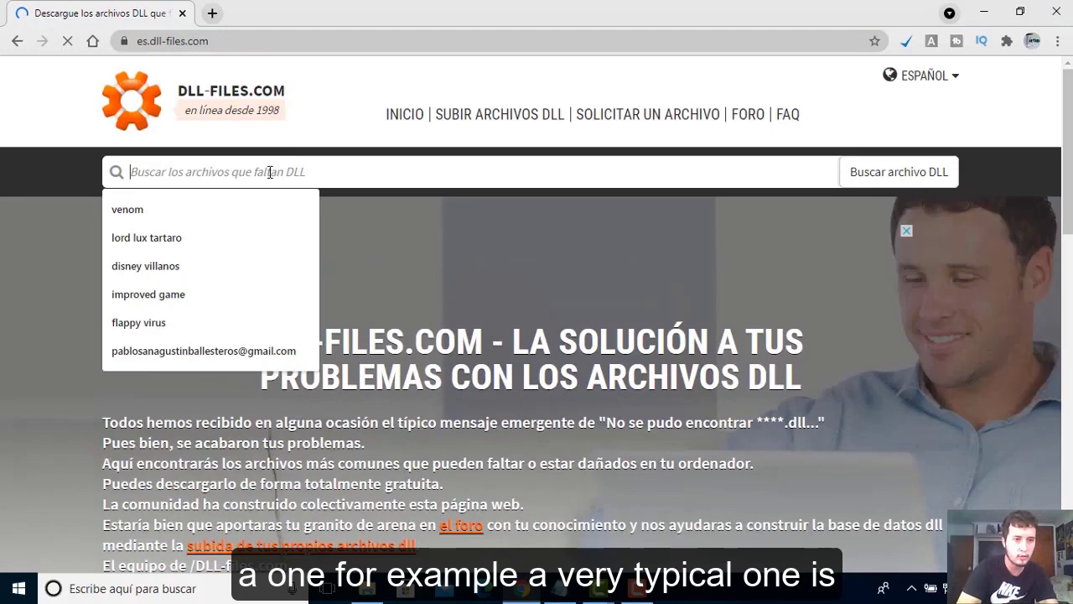
- Search DLL-files.com for VCRUNTIME, review the vcruntime140 results and close the browser
text(u)
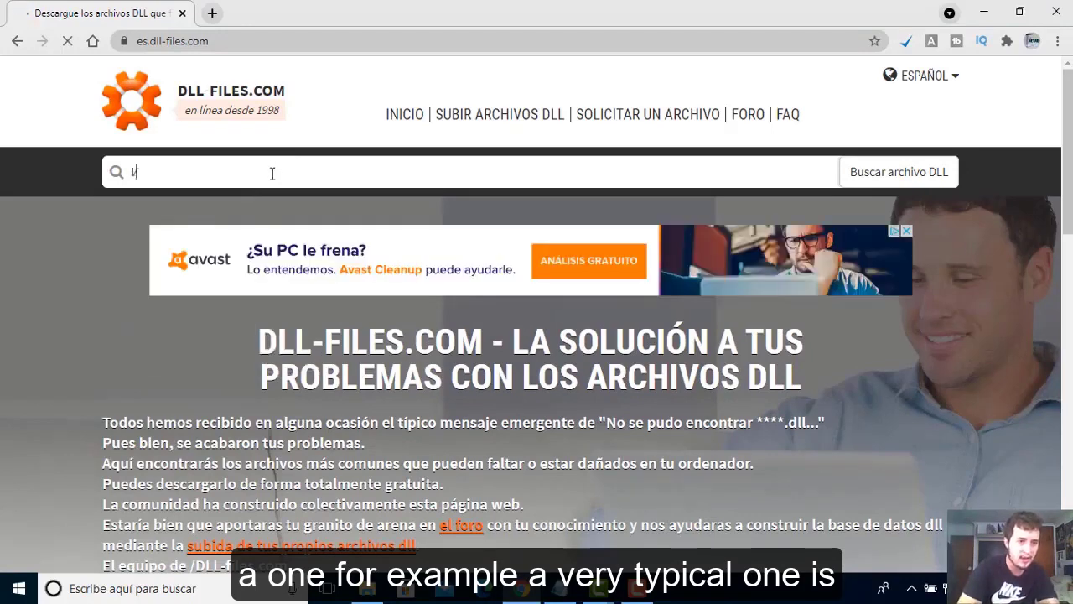
text(e)
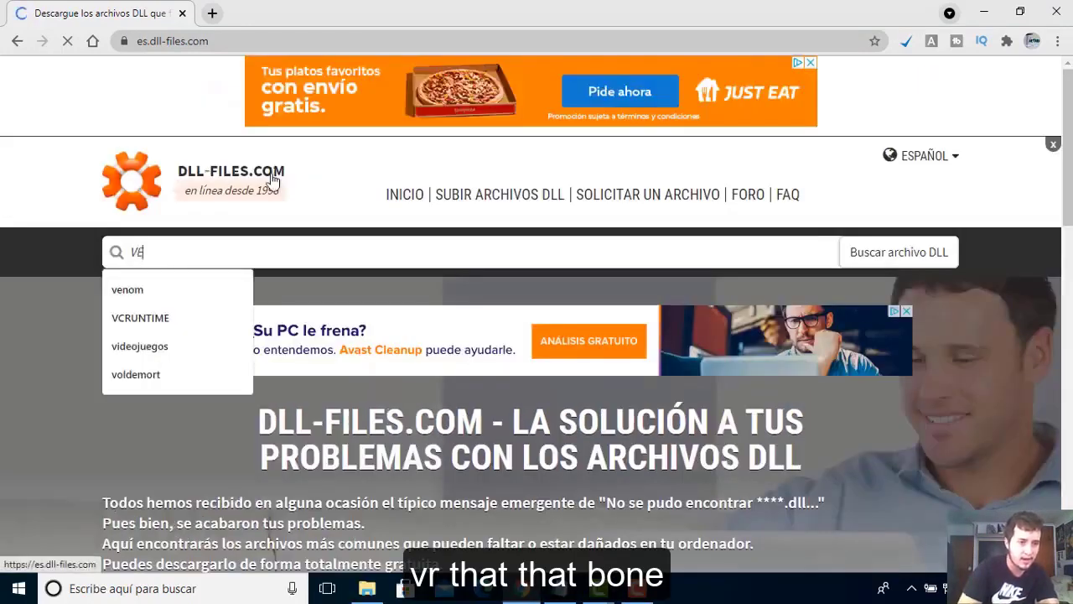
click(140, 318)
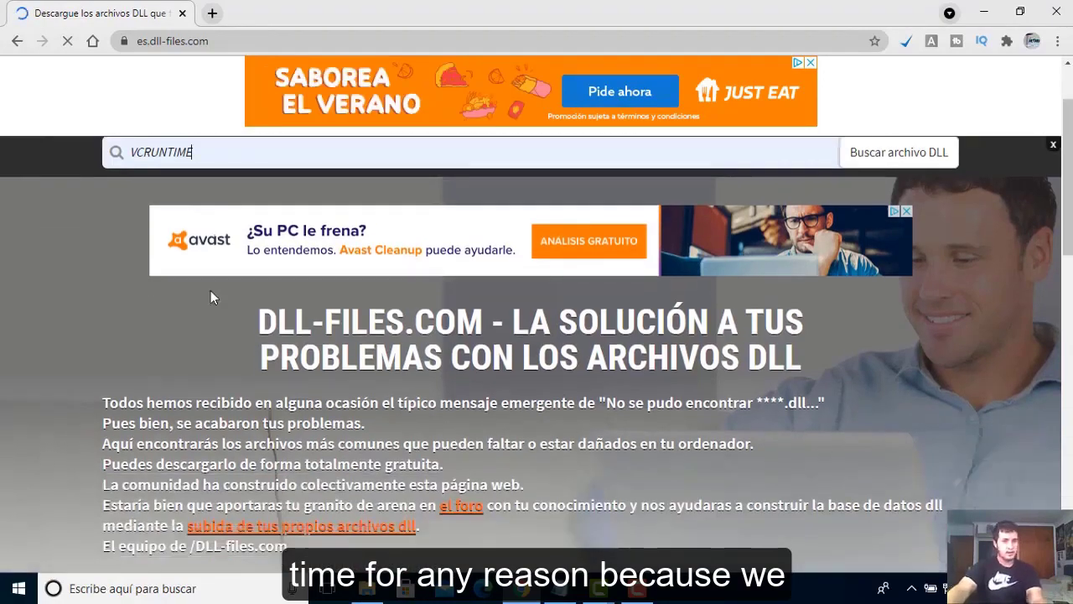
scroll(down, 3)
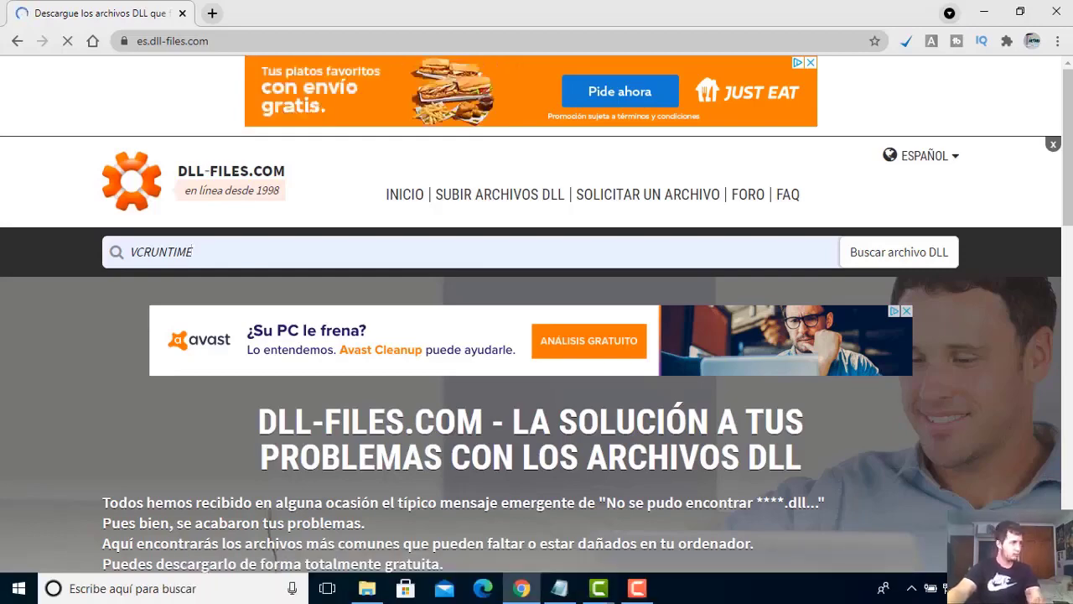
click(898, 251)
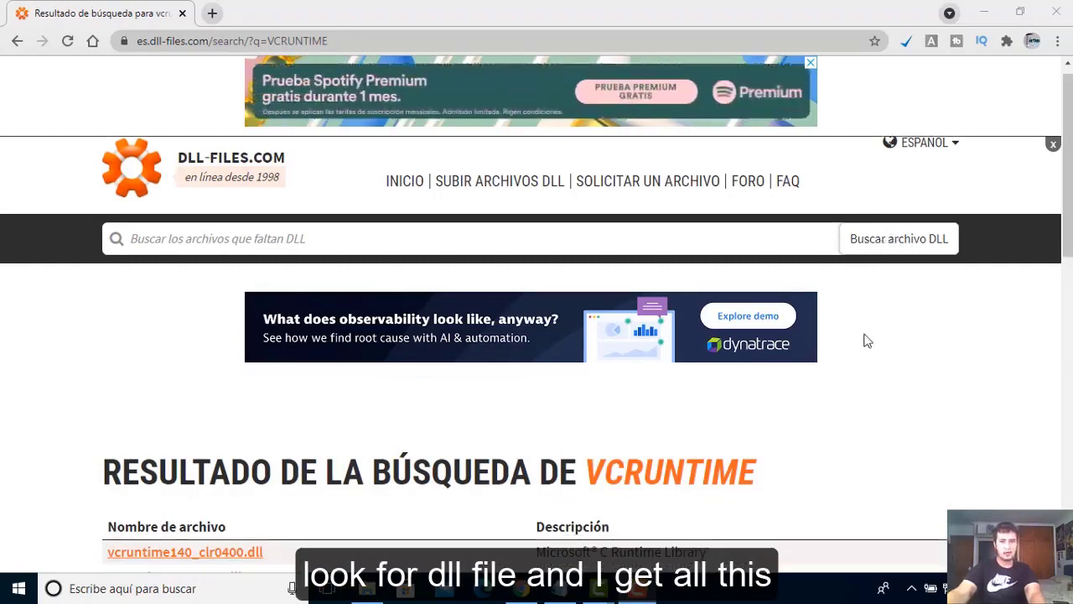
scroll(down, 3)
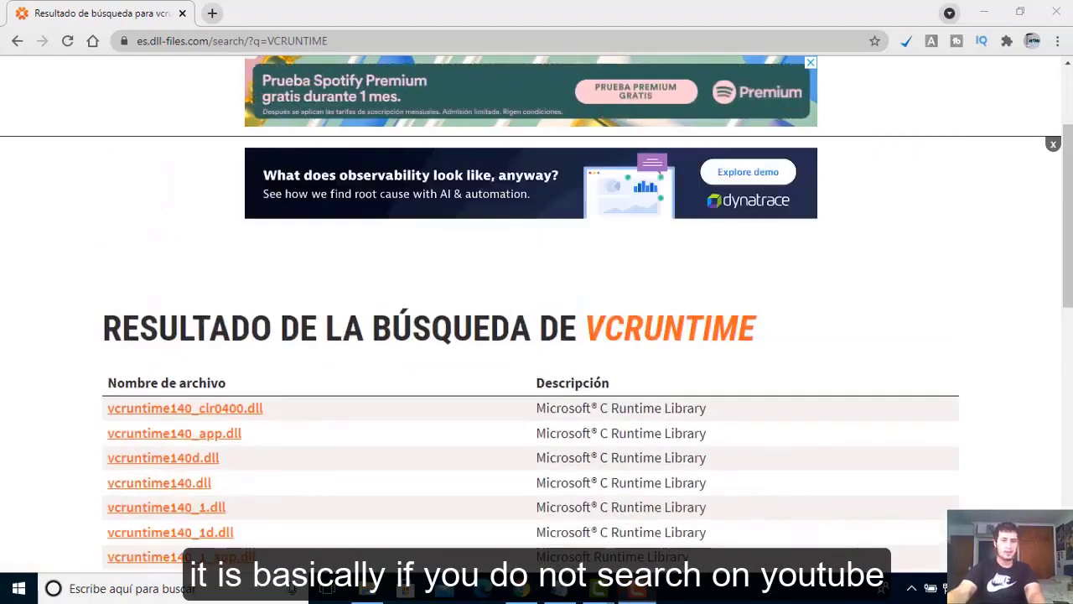
mouse_move(1055, 12)
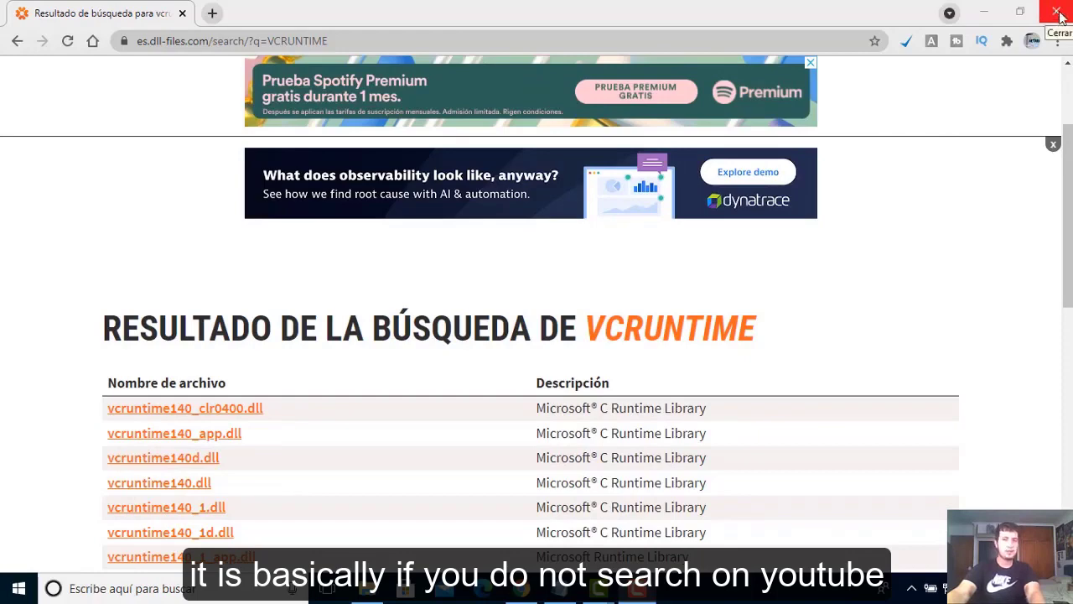
click(1059, 13)
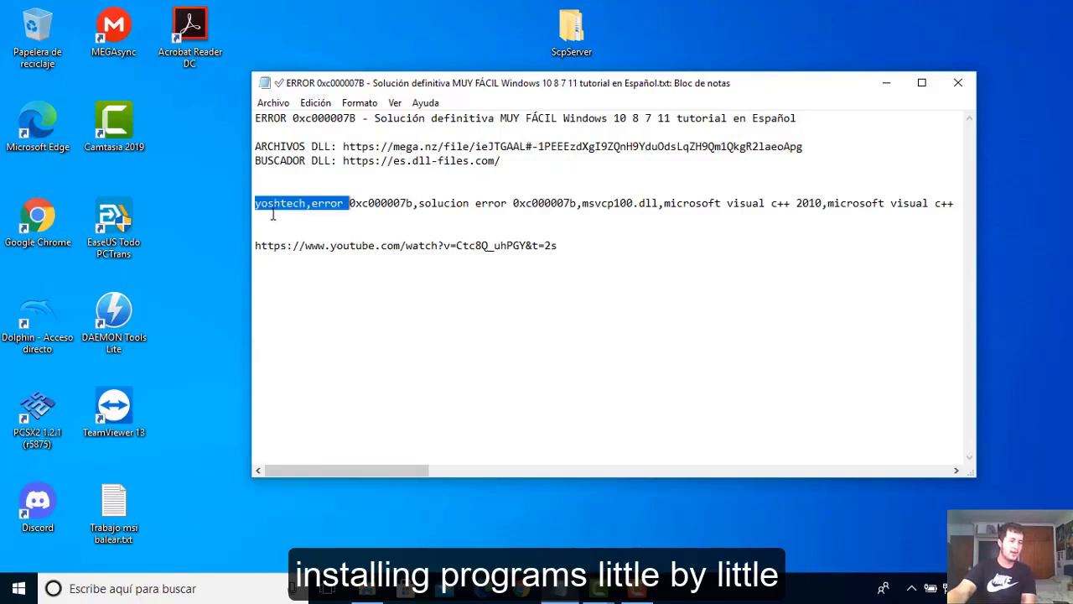
- Highlight the yoshtech and 0xc000007b tag keywords in the notes
double_click(411, 203)
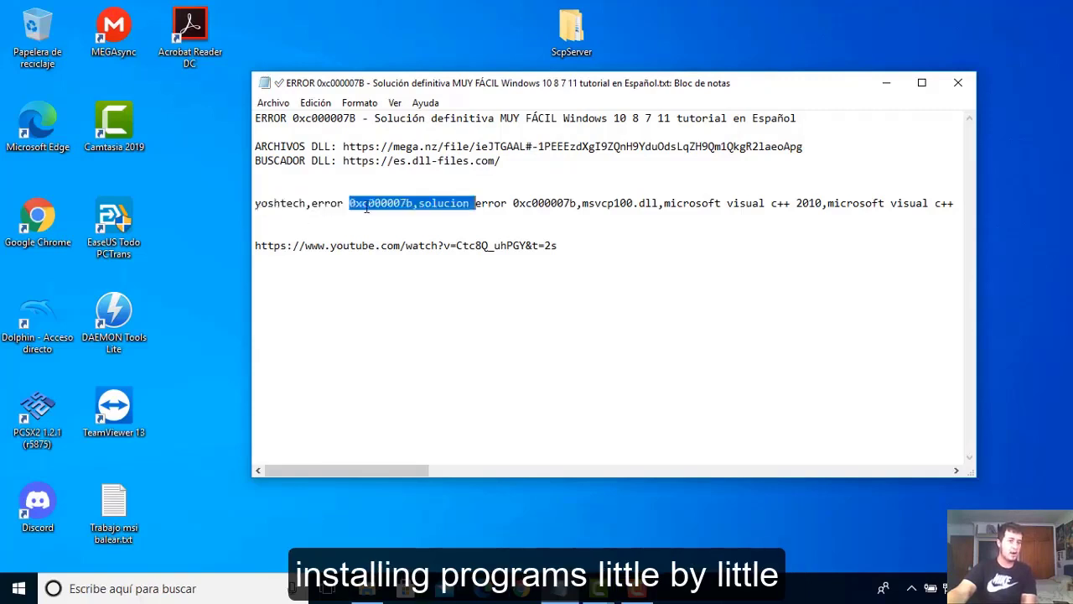
double_click(492, 203)
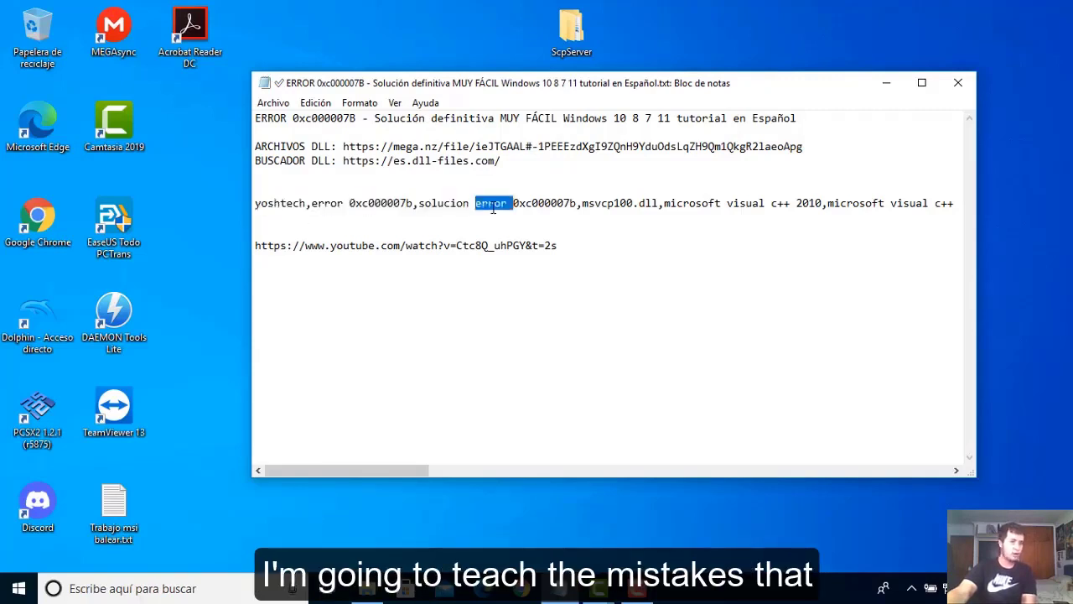
drag(513, 203, 728, 203)
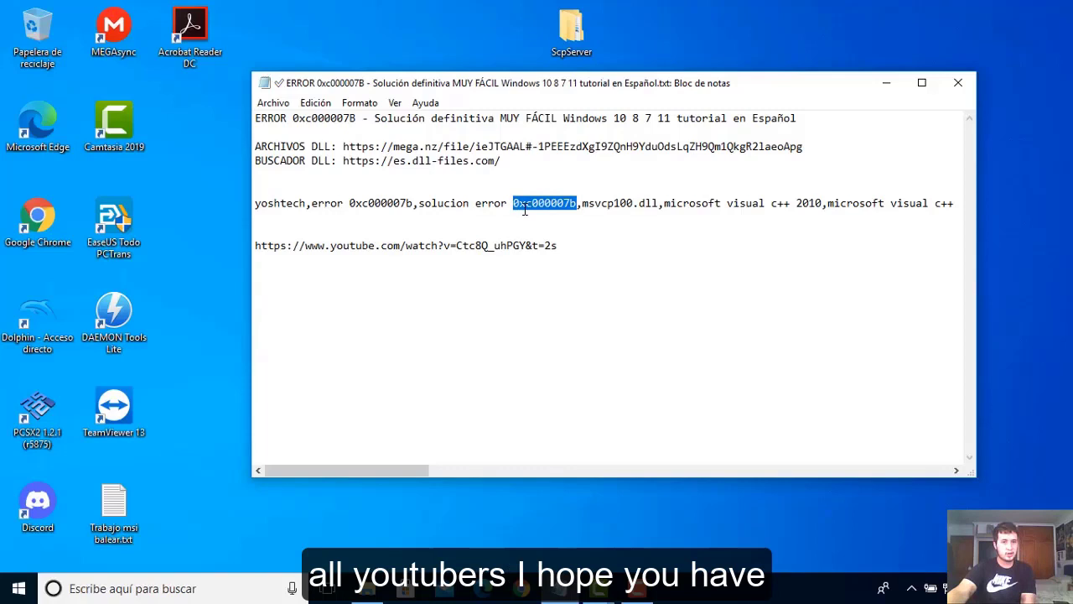
mouse_move(542, 242)
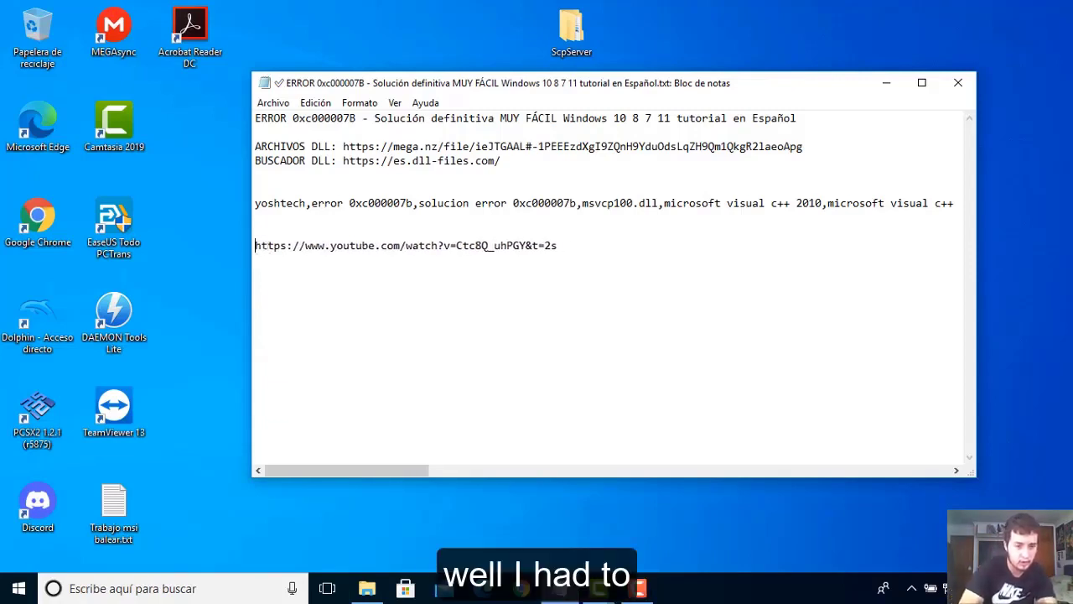
- Type the note 'YouTuber que hi' in front of the YouTube tutorial link
text(YouTu)
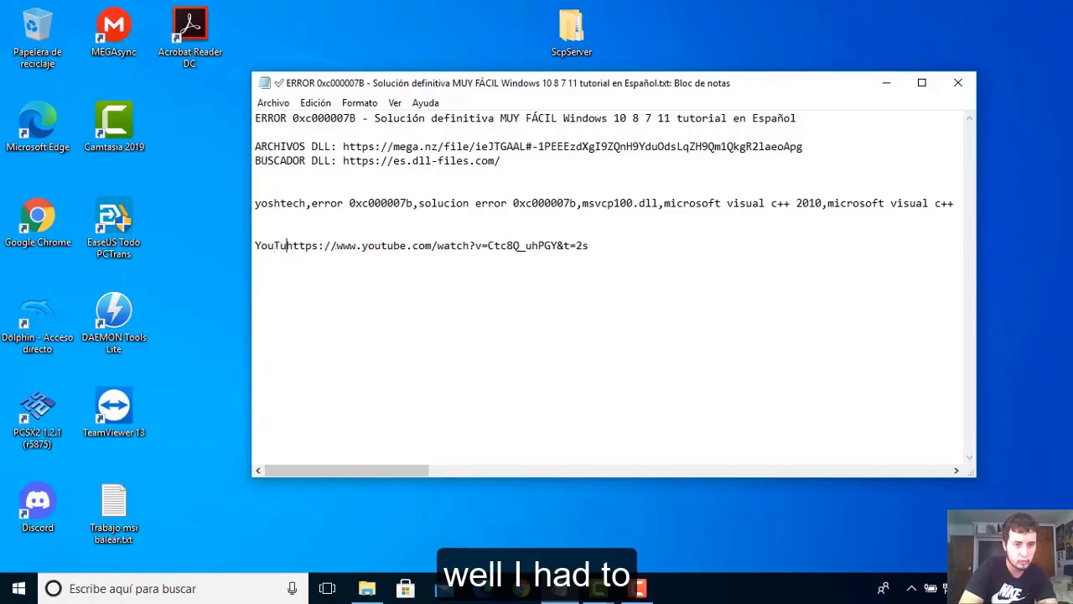
text(ber que hi)
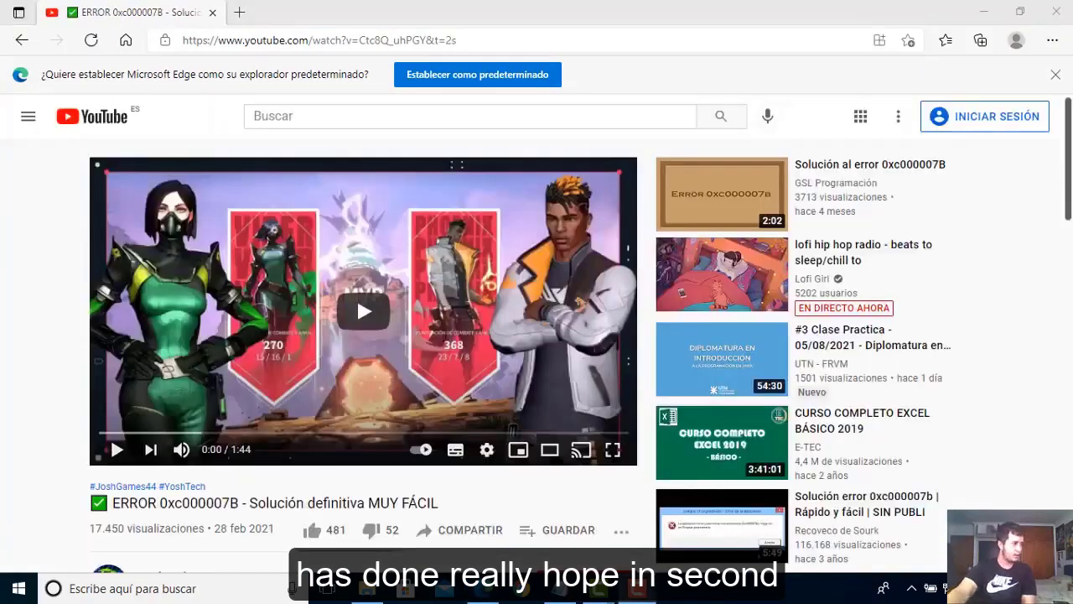
- Expand the tutorial video's description via MOSTRAR MÁS to reveal the DLL archive and search links
scroll(down, 3)
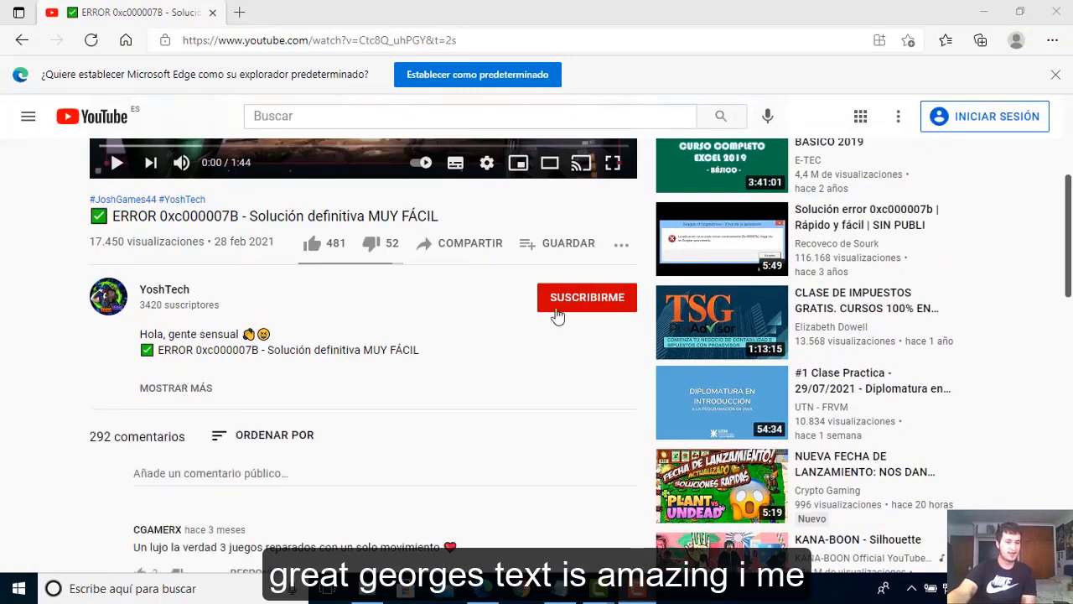
click(175, 387)
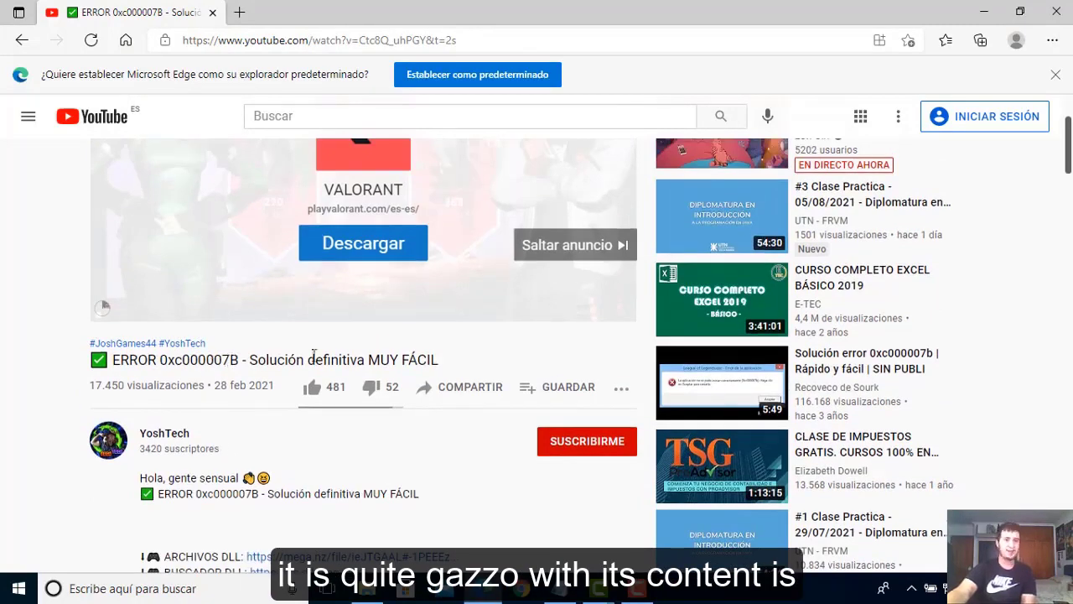
mouse_move(933, 7)
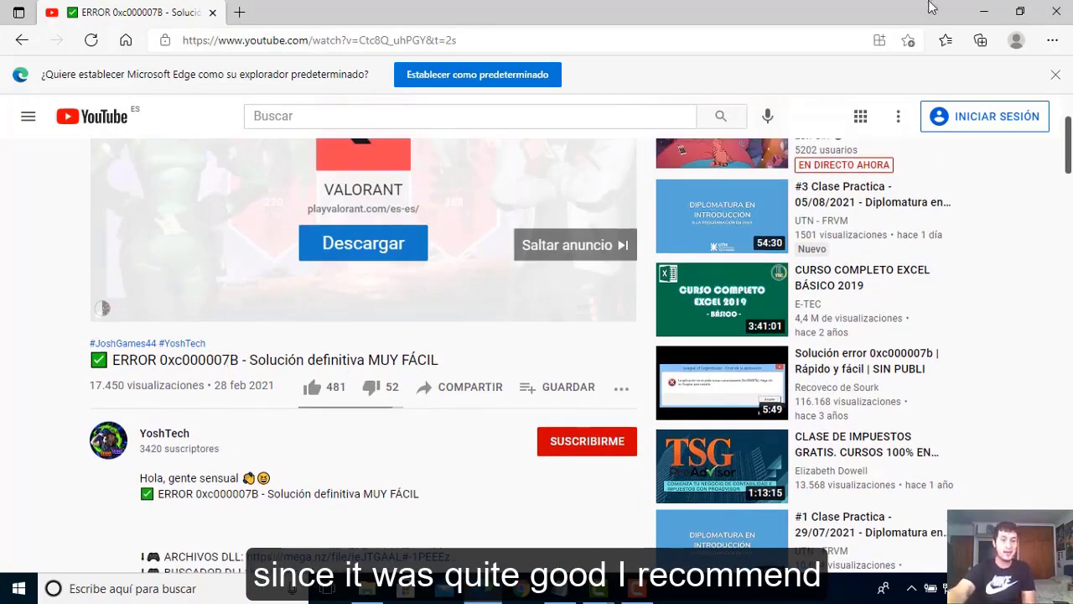
scroll(down, 3)
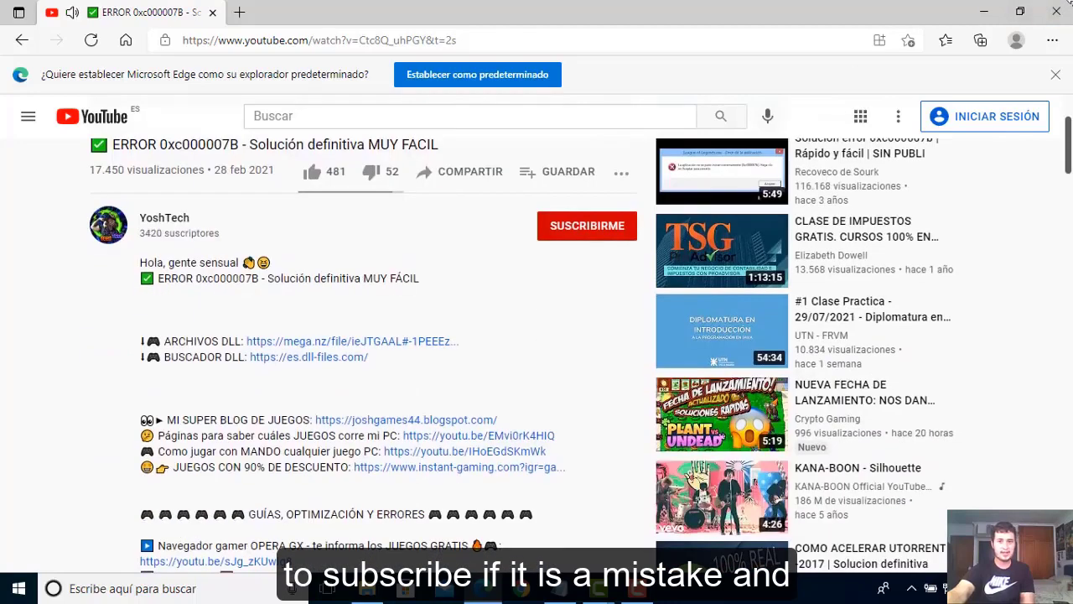